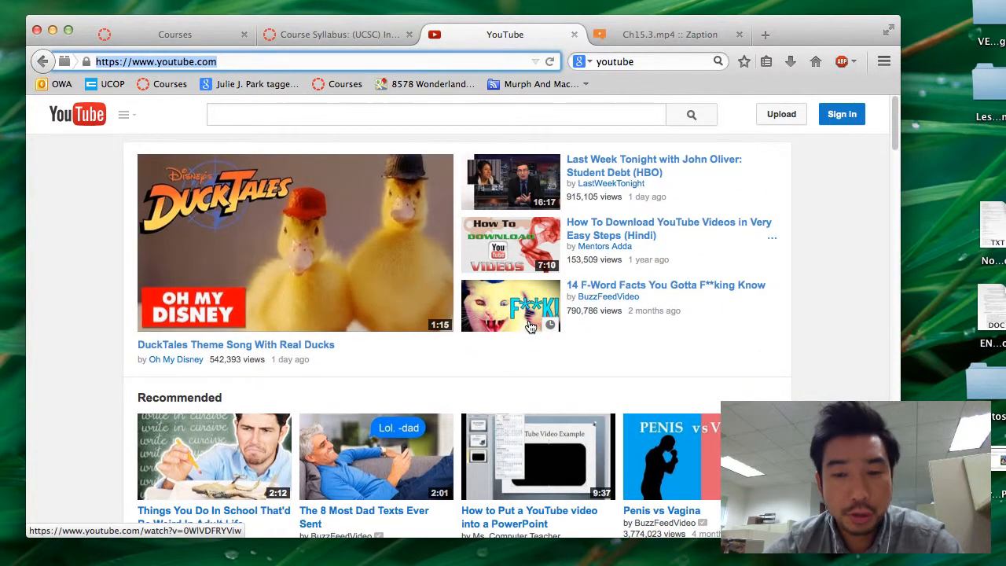
mouse_move(550, 354)
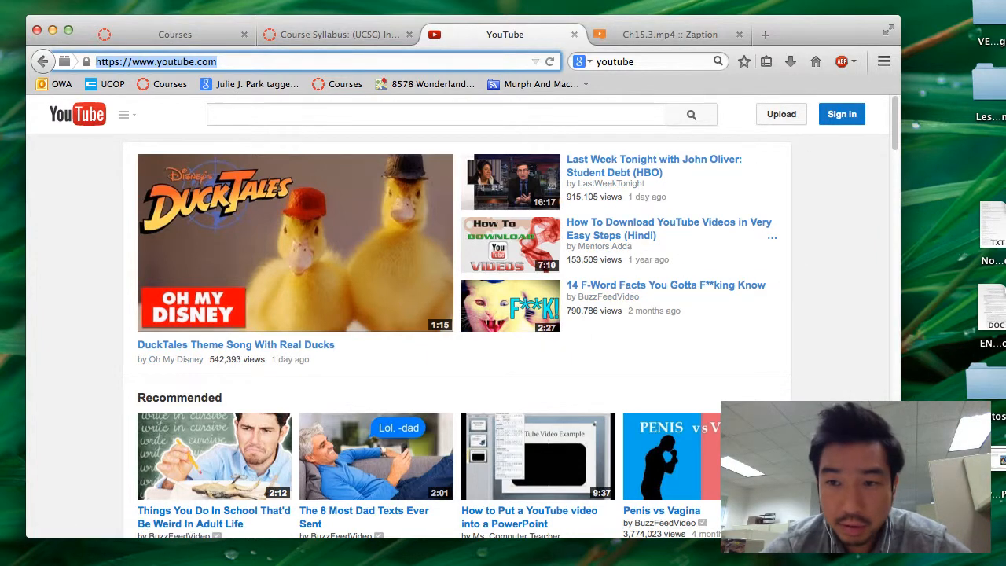
- Start signing in to YouTube from the signed-out home page
left_click(842, 113)
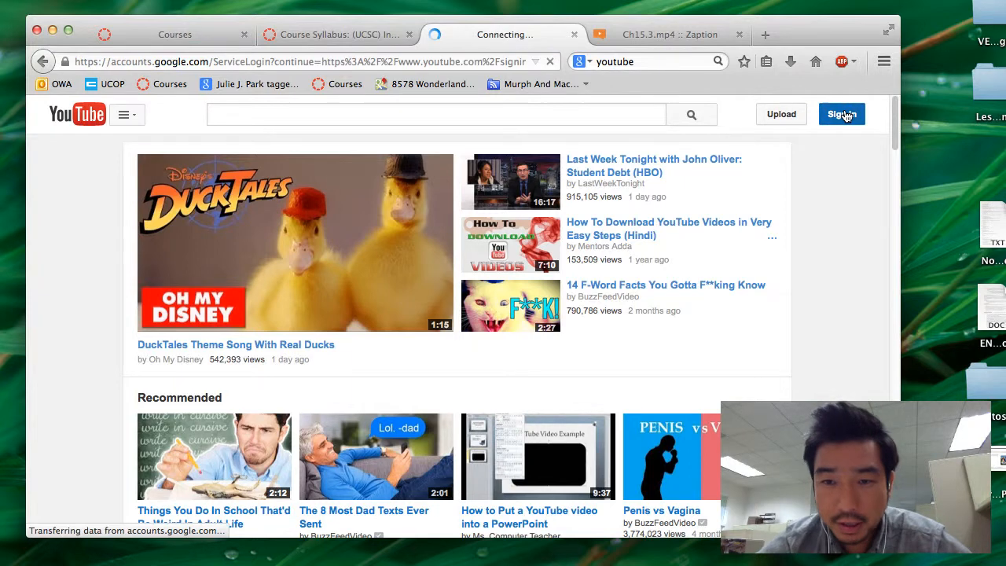
left_click(841, 114)
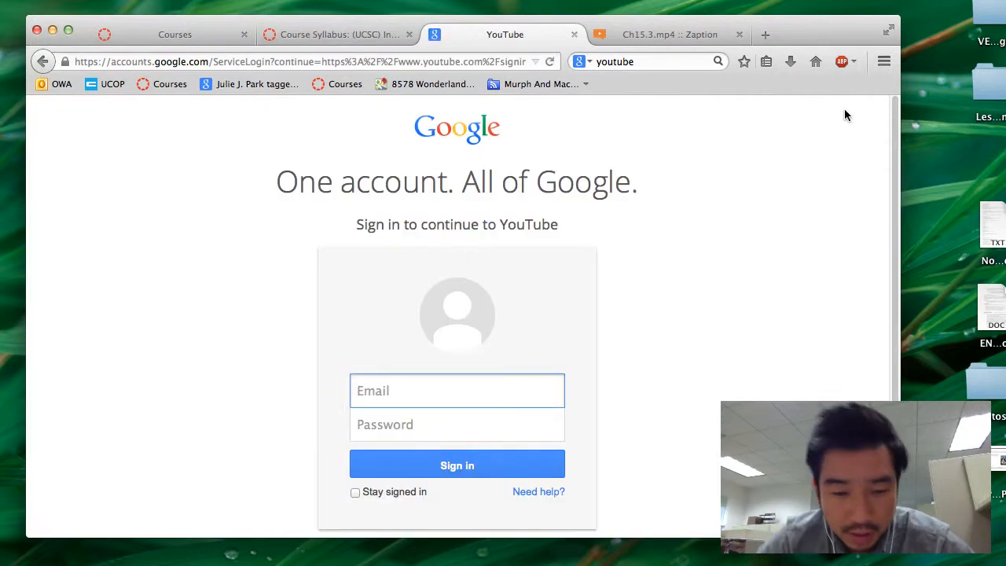
type("fil")
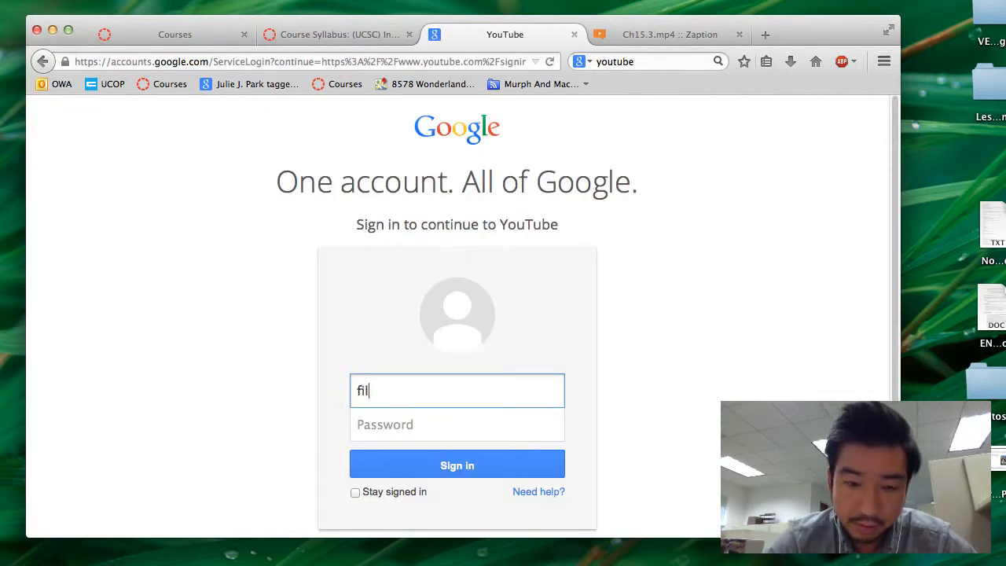
type("ipinocal")
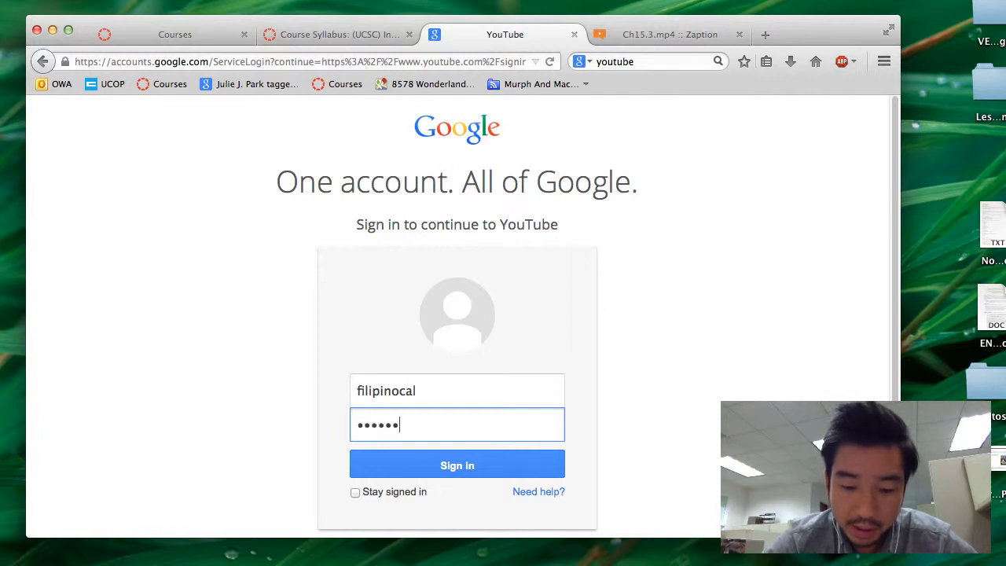
left_click(457, 466)
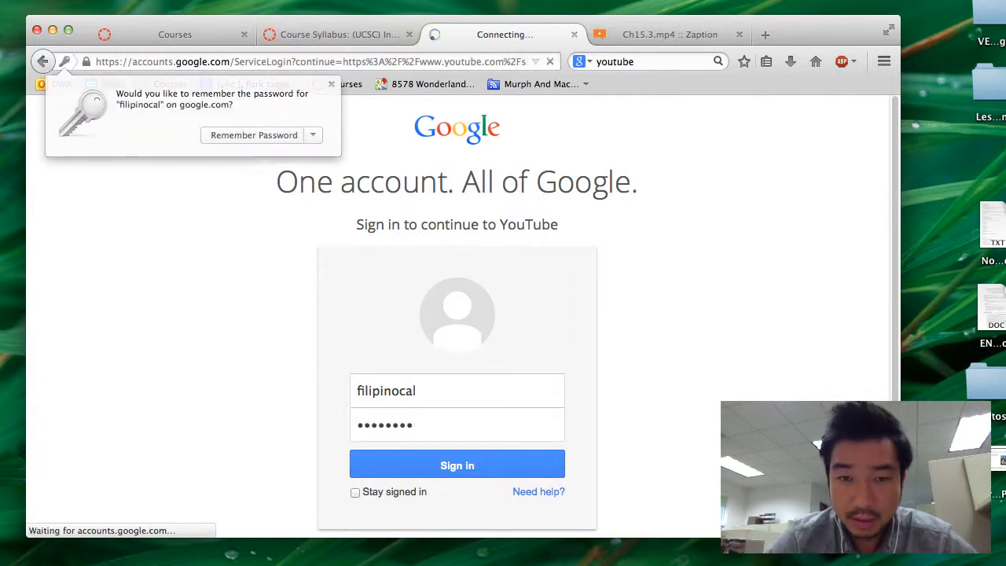
left_click(457, 465)
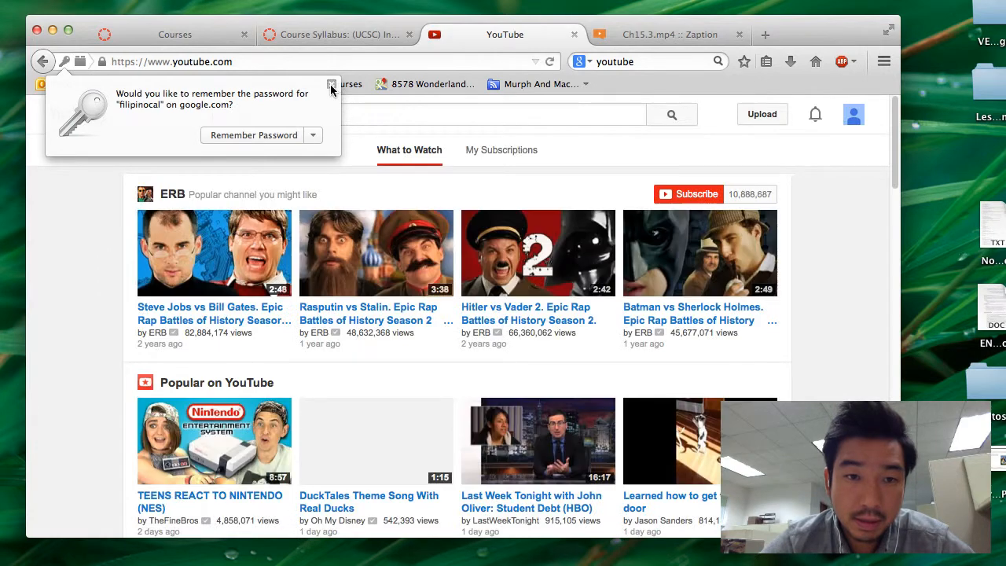
- Dismiss the remember-password offer and show the guide menu with My Channel, subscriptions and history
left_click(332, 85)
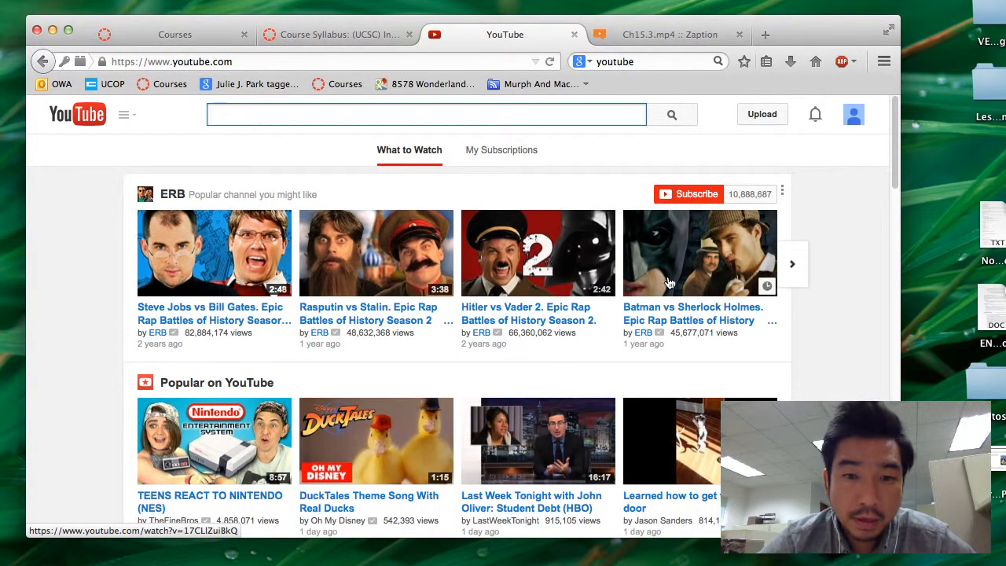
scroll("down", 3)
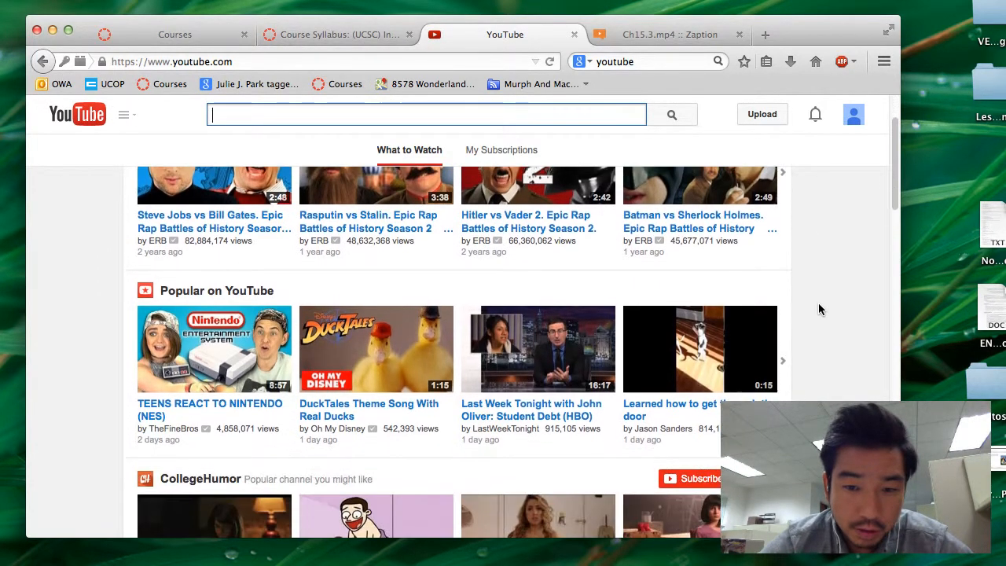
scroll("up", 3)
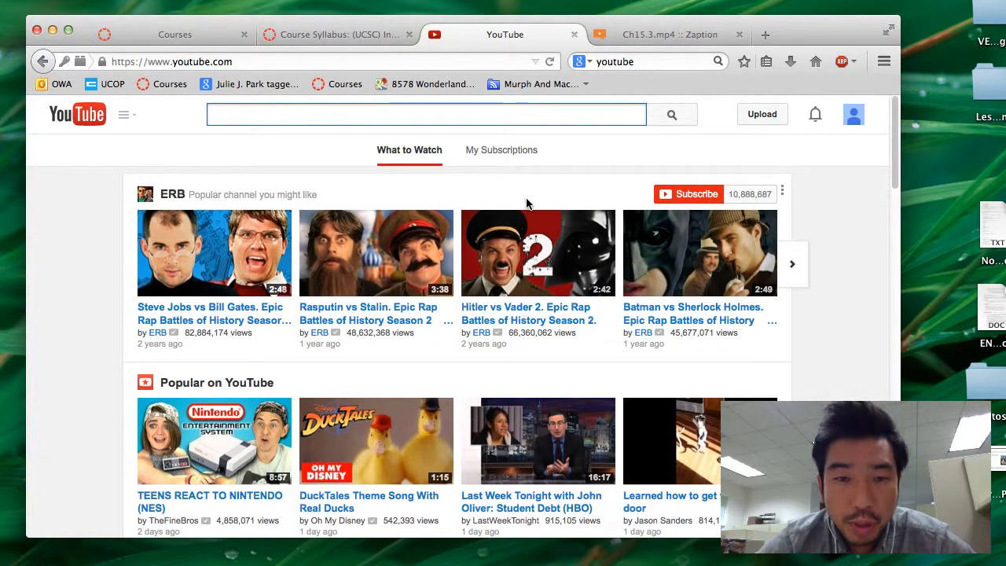
mouse_move(502, 157)
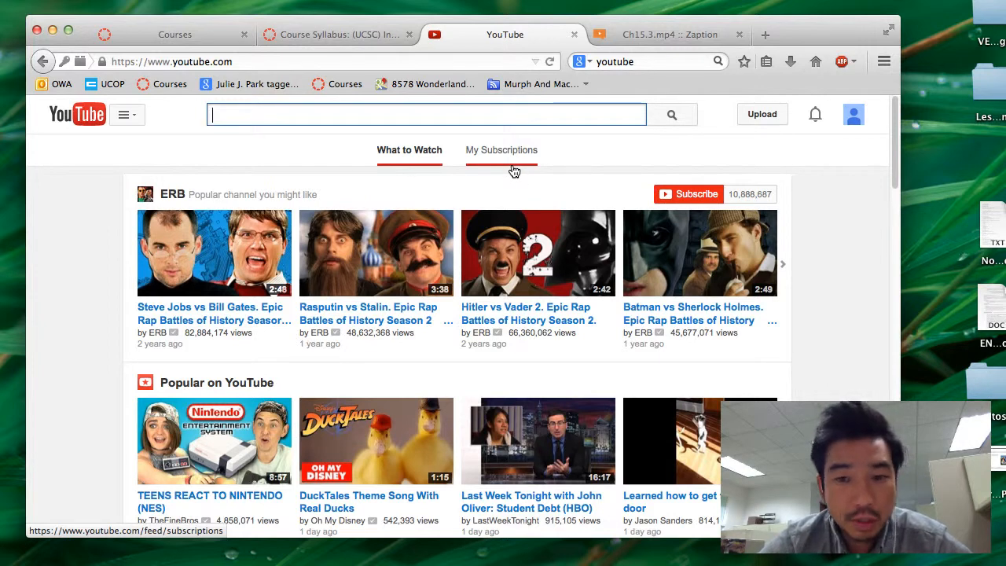
mouse_move(101, 143)
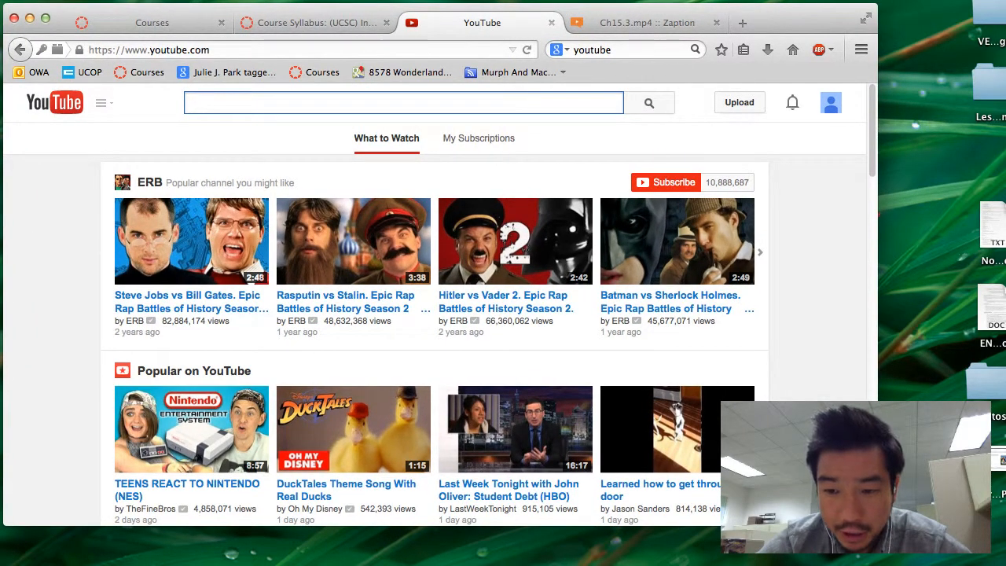
left_click(102, 103)
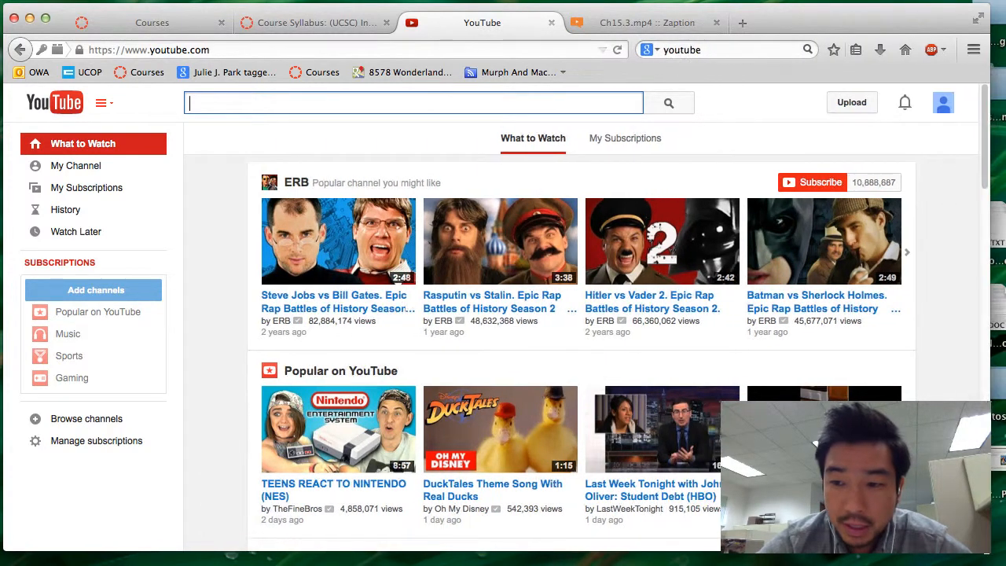
left_click(102, 103)
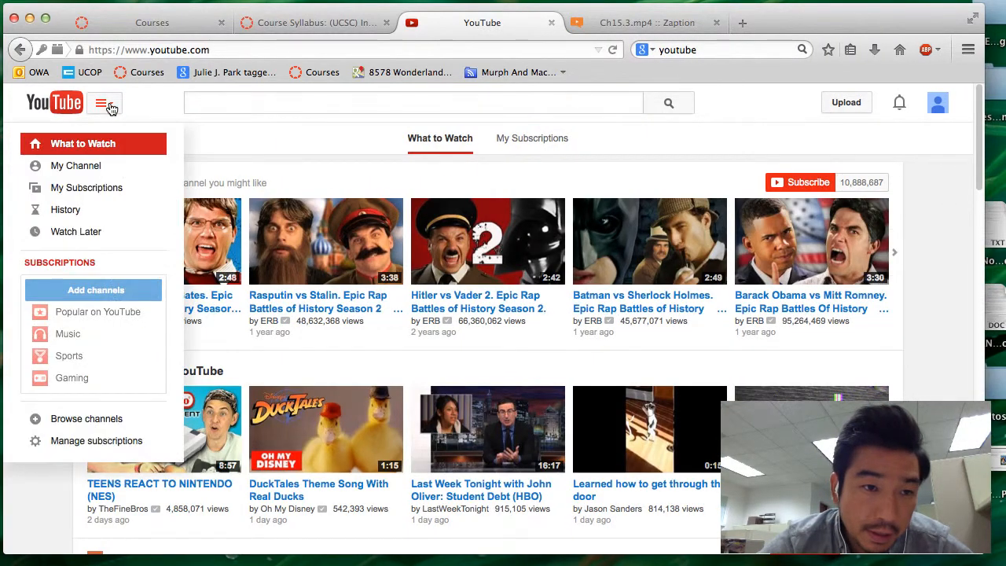
mouse_move(75, 167)
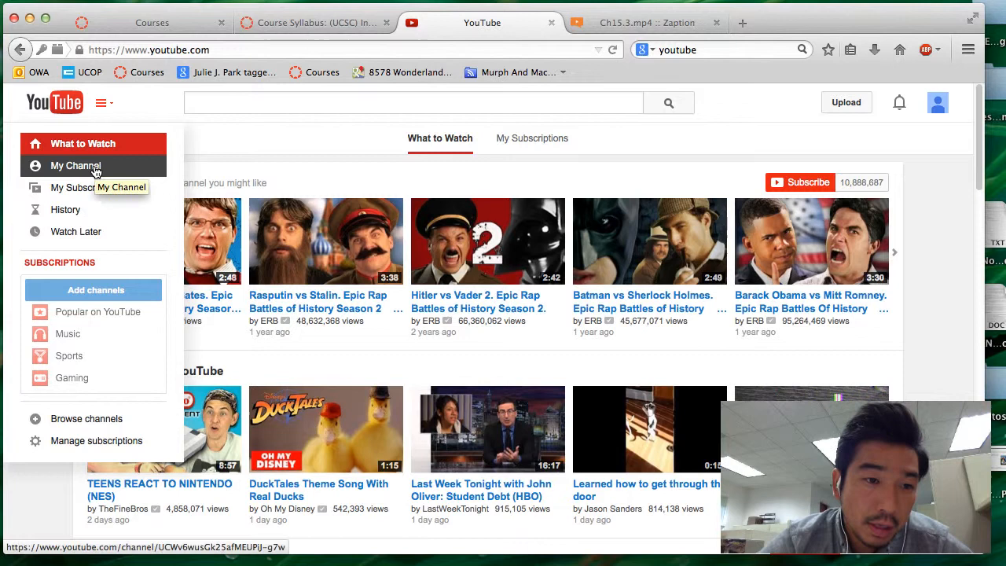
- Go to the Filipino CAL channel page and browse its uploaded lesson videos
left_click(75, 166)
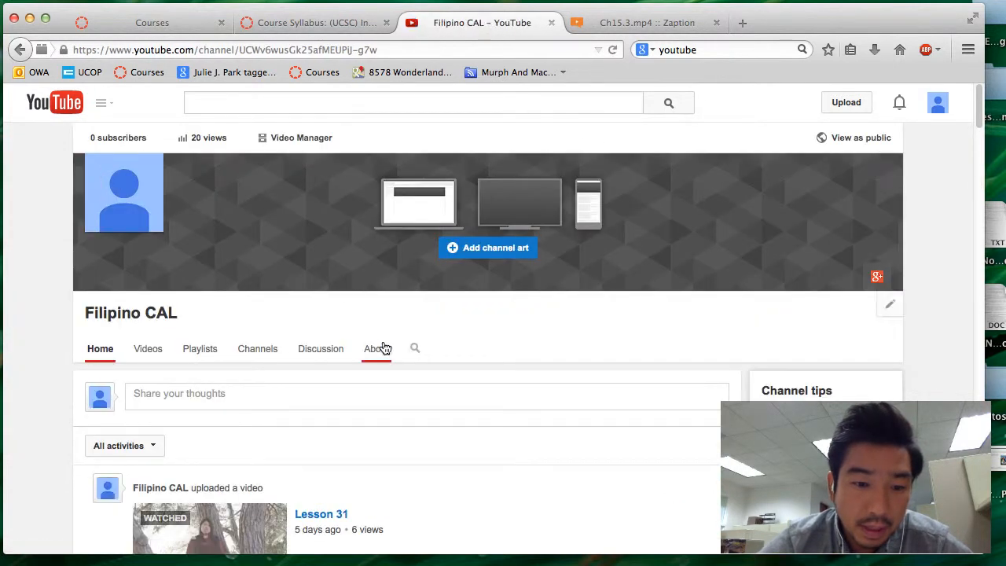
mouse_move(469, 365)
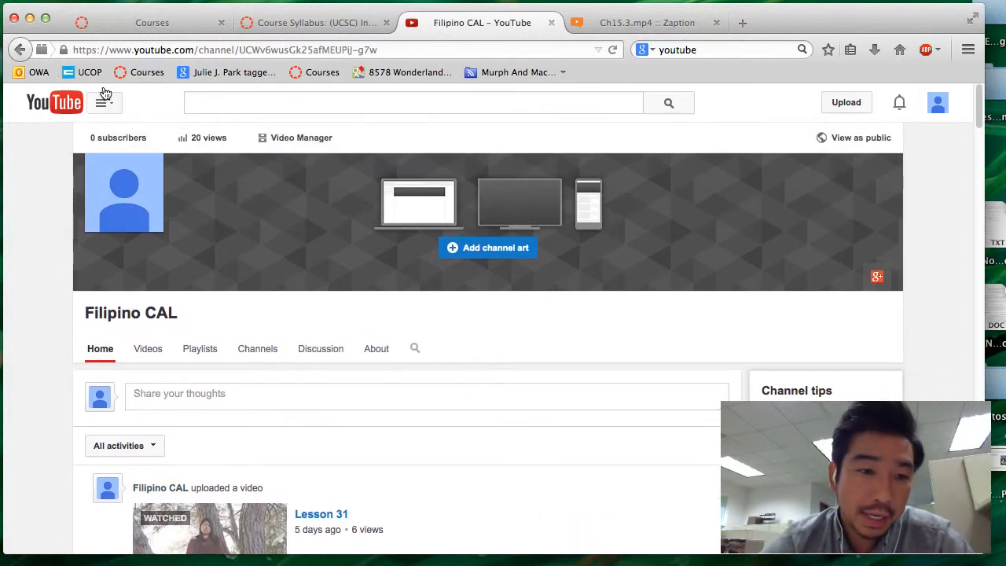
left_click(104, 103)
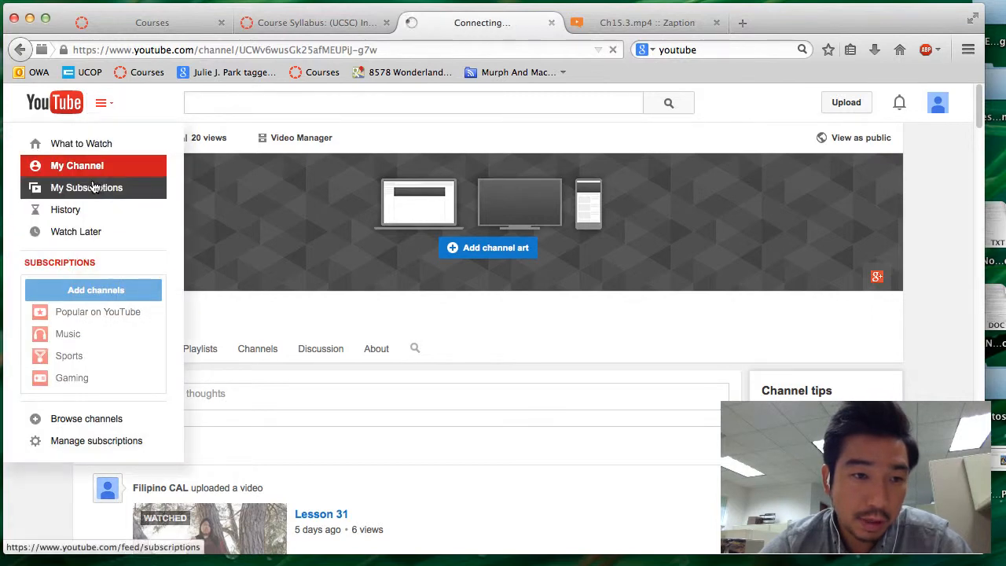
left_click(87, 187)
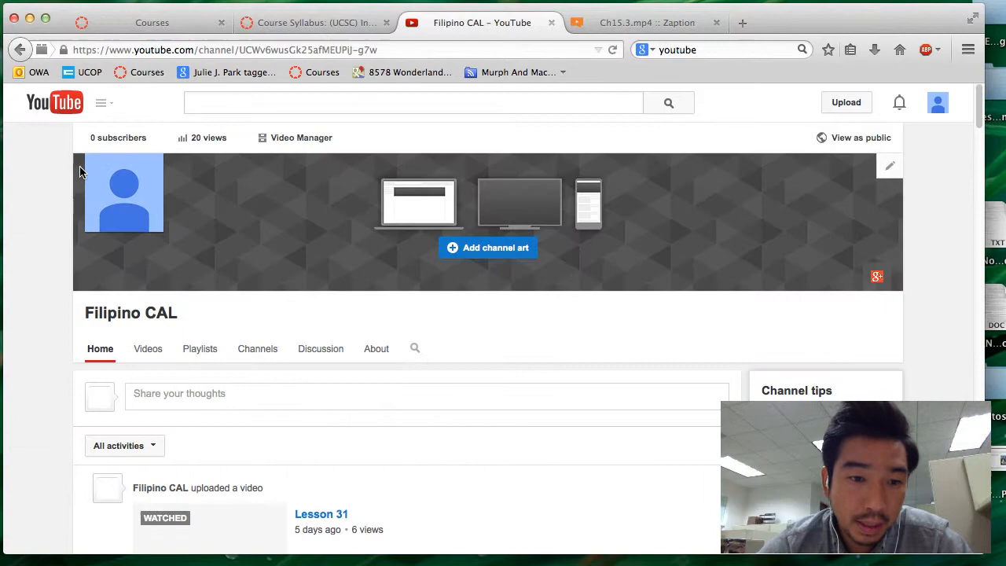
scroll("down", 3)
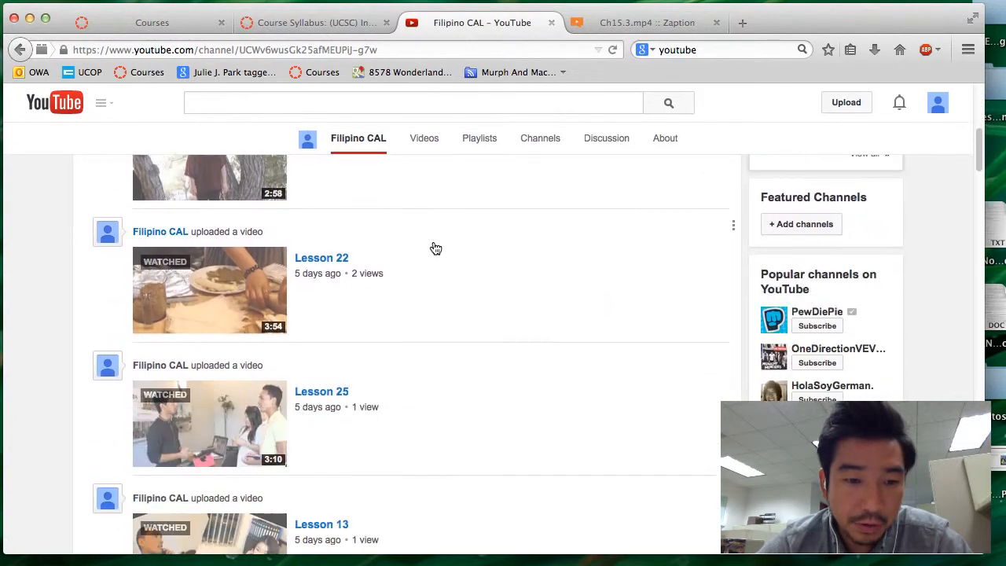
scroll("down", 3)
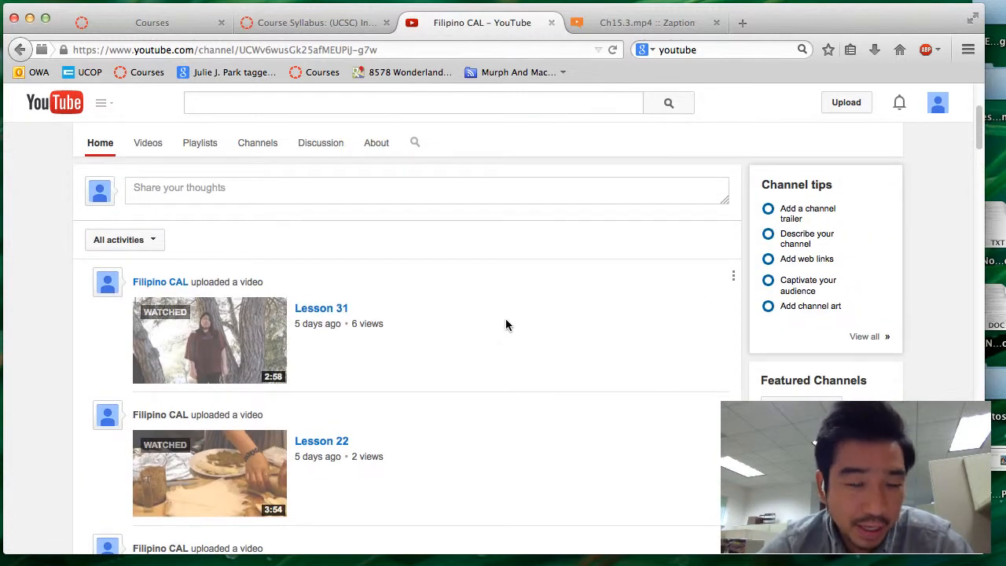
- From the Lesson 31 watch page, stop playback and head to Video Manager
left_click(321, 307)
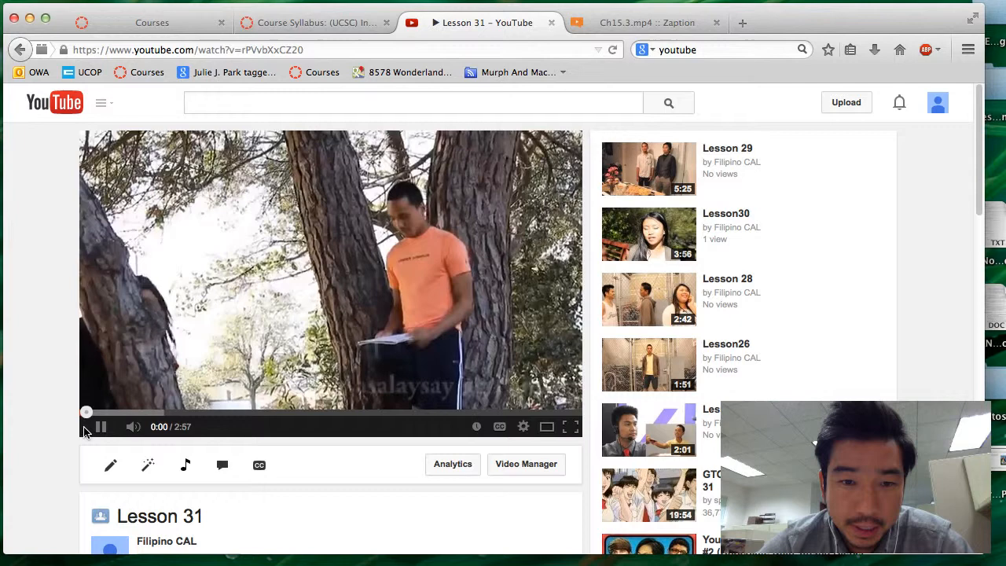
left_click(100, 426)
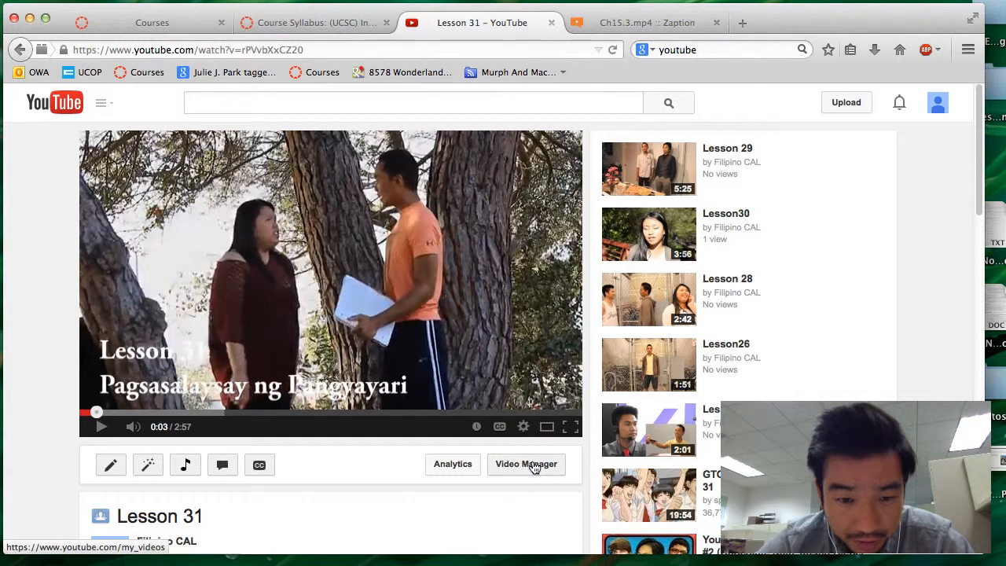
left_click(525, 464)
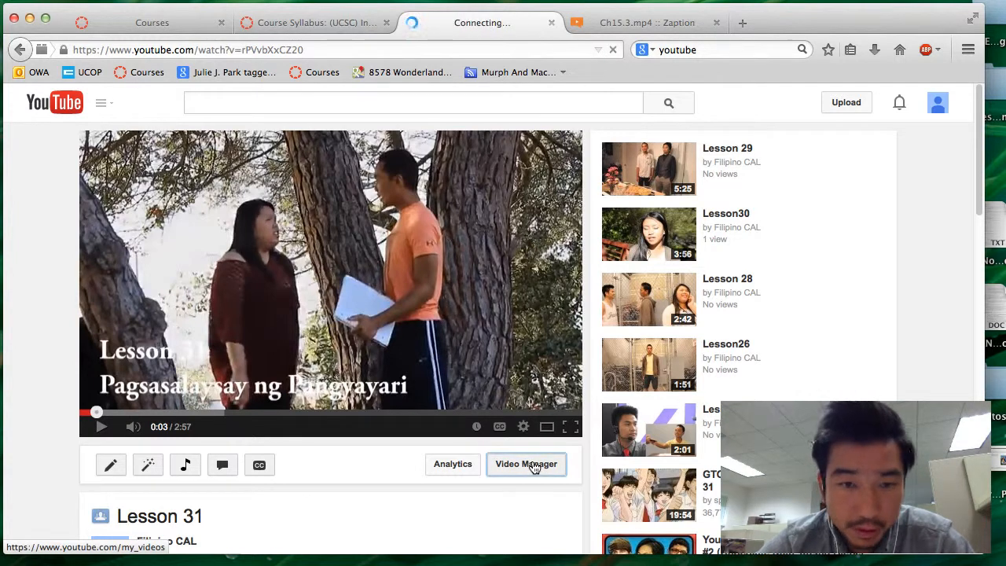
- Load the Video Manager uploads list and scroll to its last entry, Lesson1
left_click(525, 463)
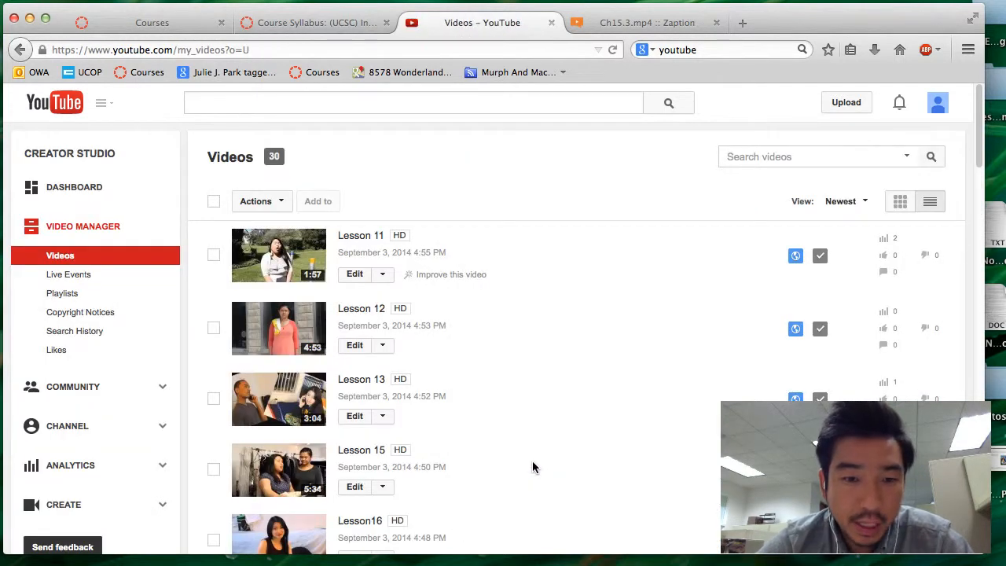
mouse_move(541, 371)
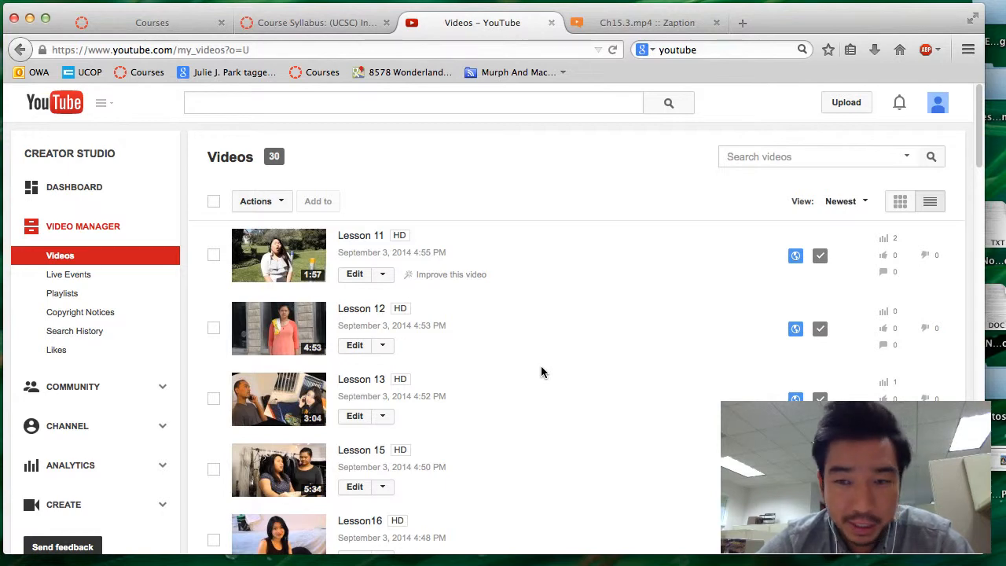
scroll("down", 3)
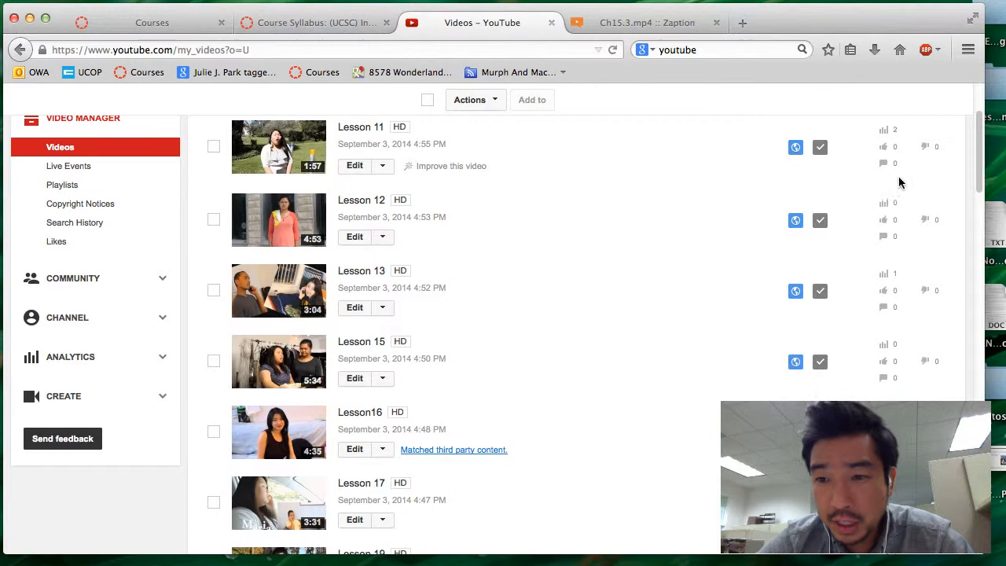
scroll("down", 3)
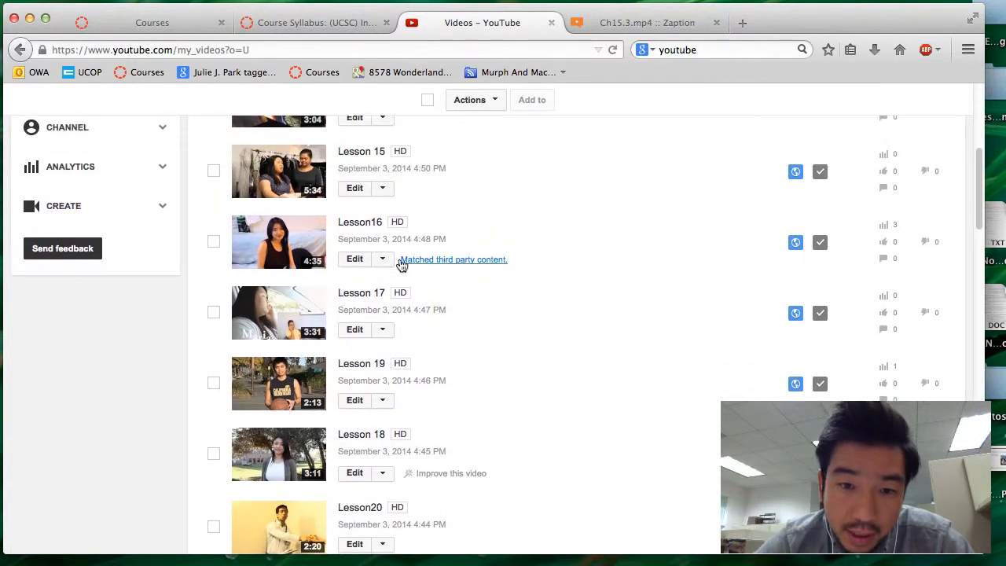
scroll("down", 3)
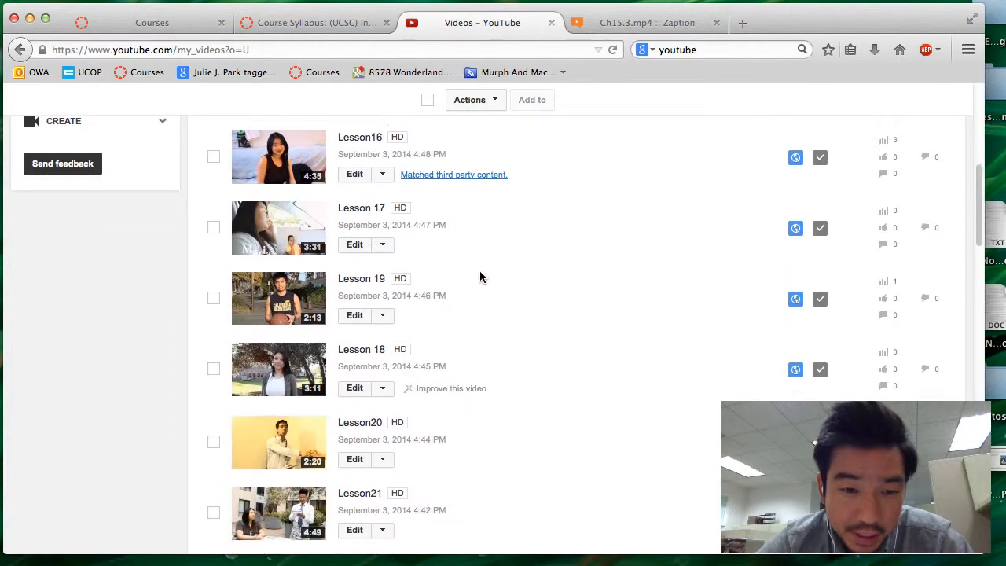
scroll("down", 3)
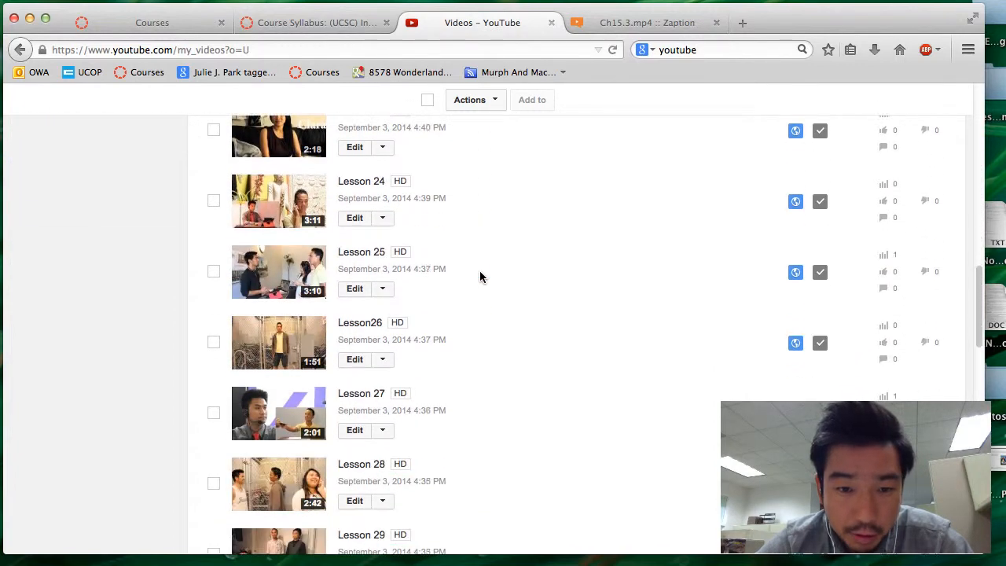
scroll("down", 3)
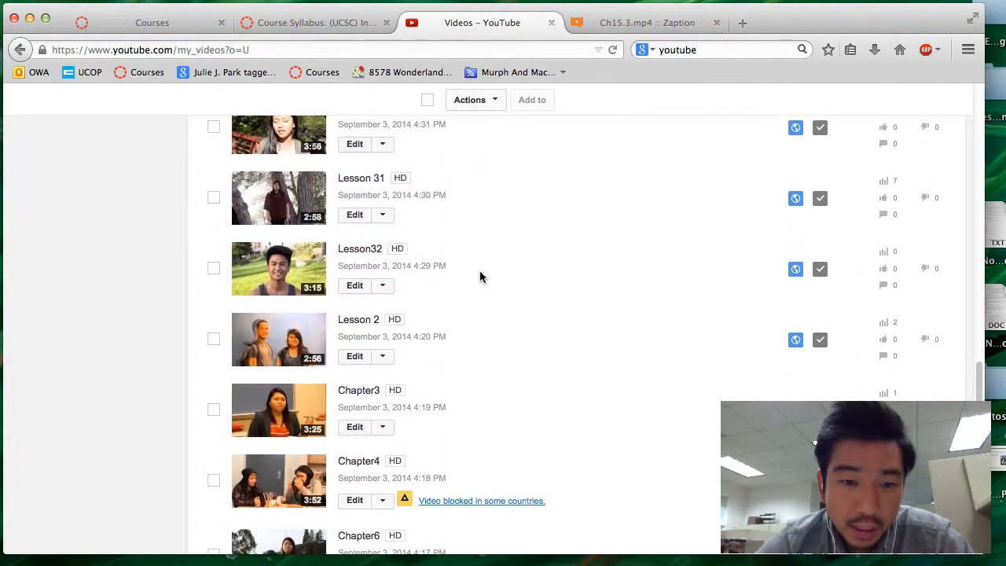
scroll("down", 3)
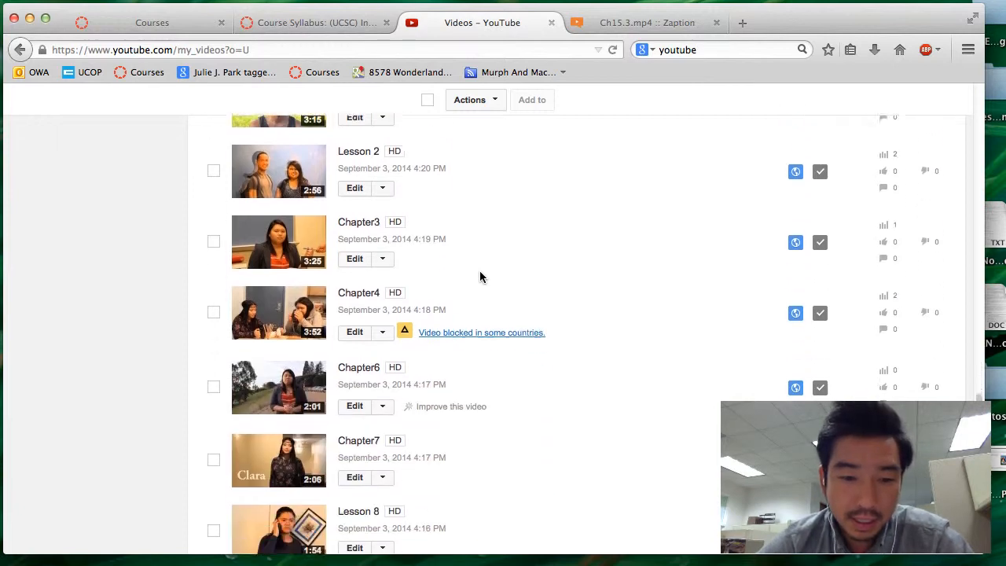
scroll("down", 3)
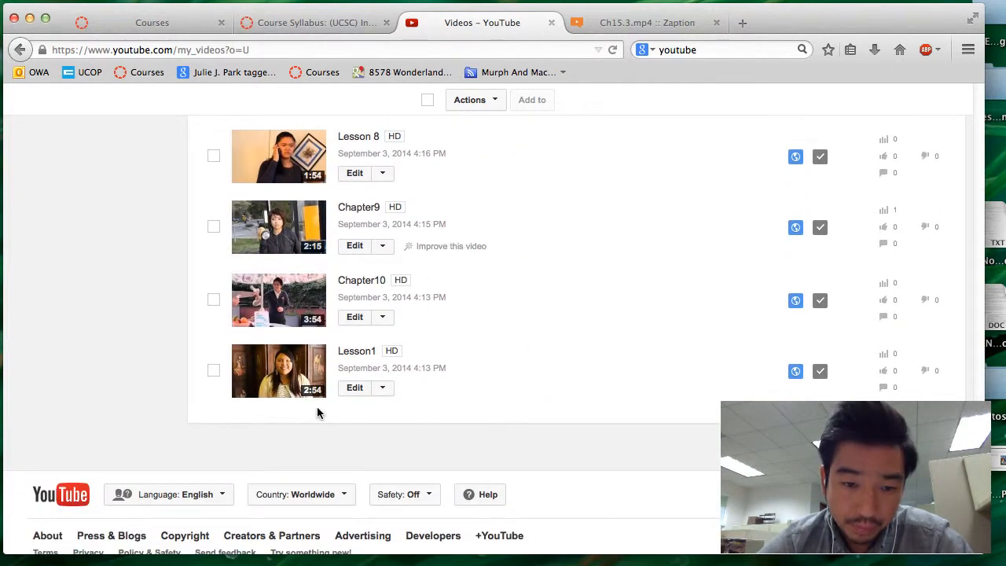
- Edit Lesson1 and play the preview in its Enhancements section
left_click(355, 387)
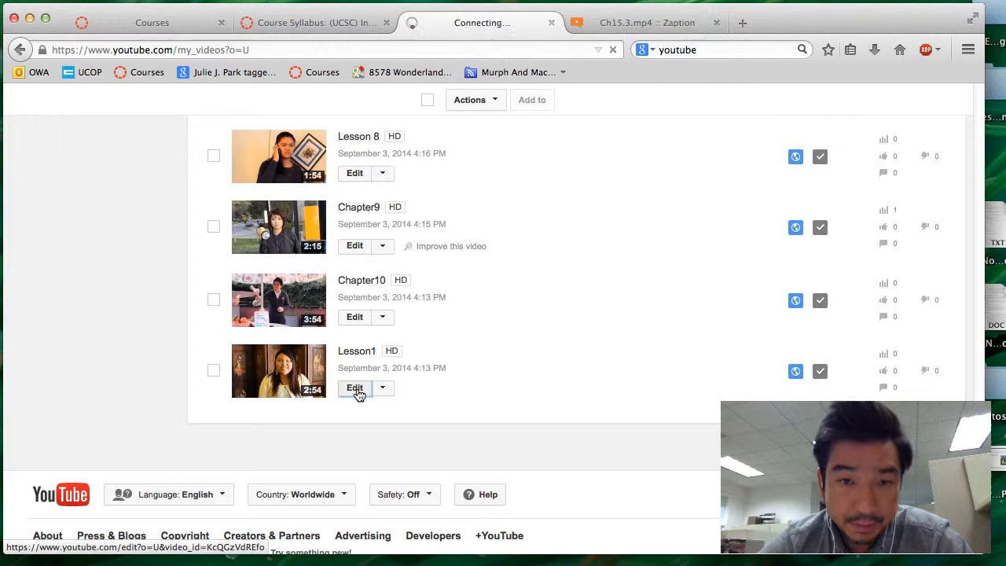
left_click(355, 387)
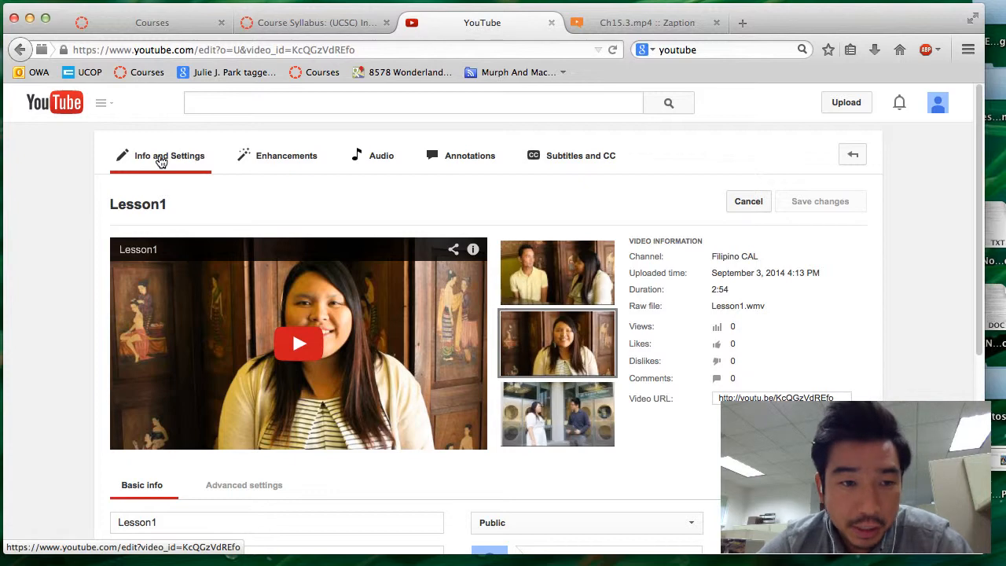
left_click(286, 156)
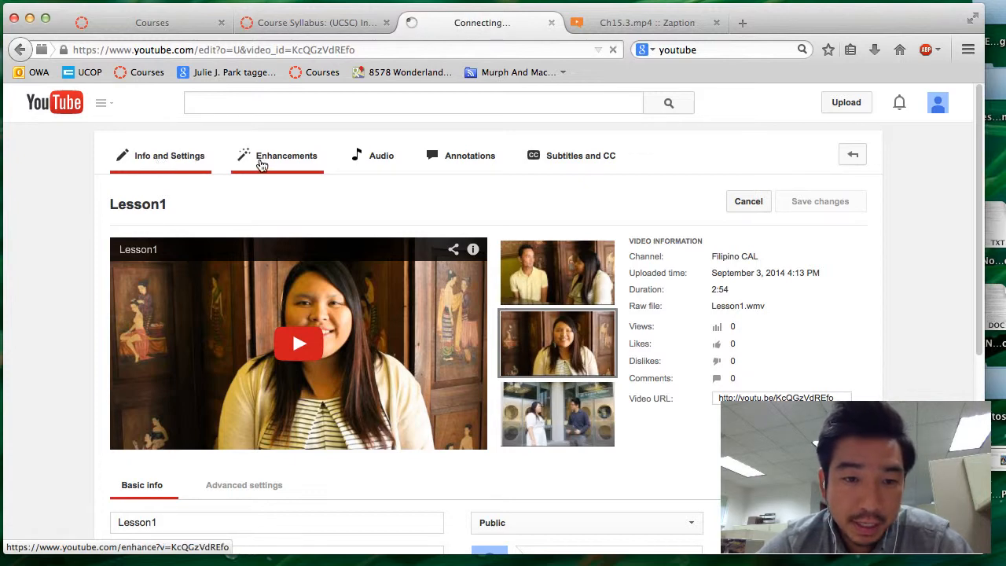
left_click(287, 155)
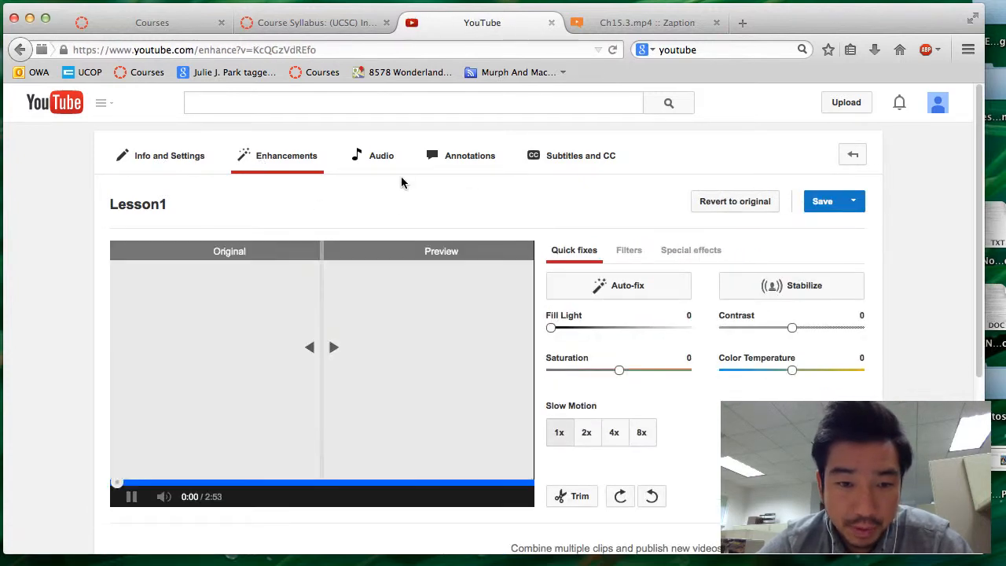
left_click(132, 496)
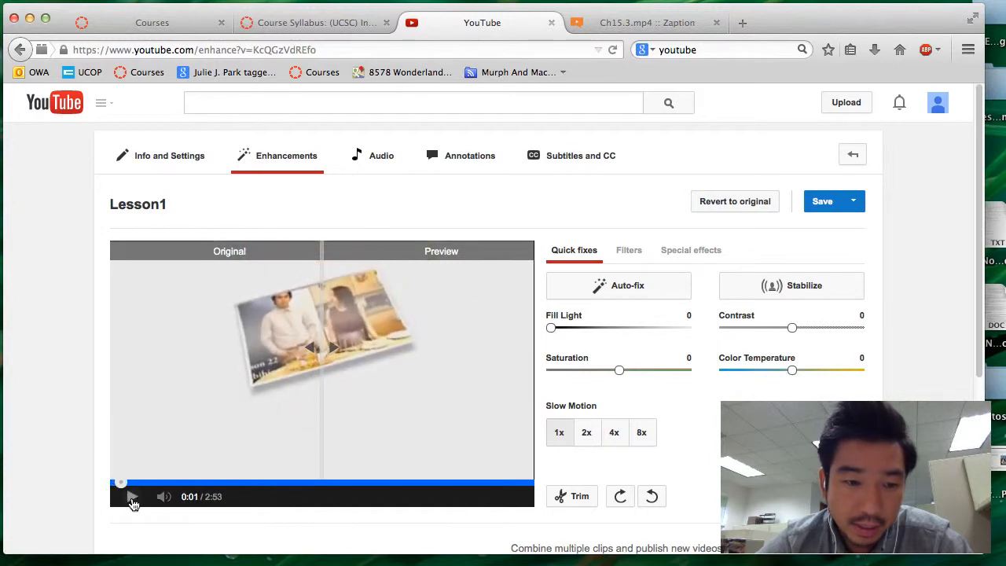
- Visit Lesson1's Audio track options and move on to Subtitles and CC
left_click(380, 156)
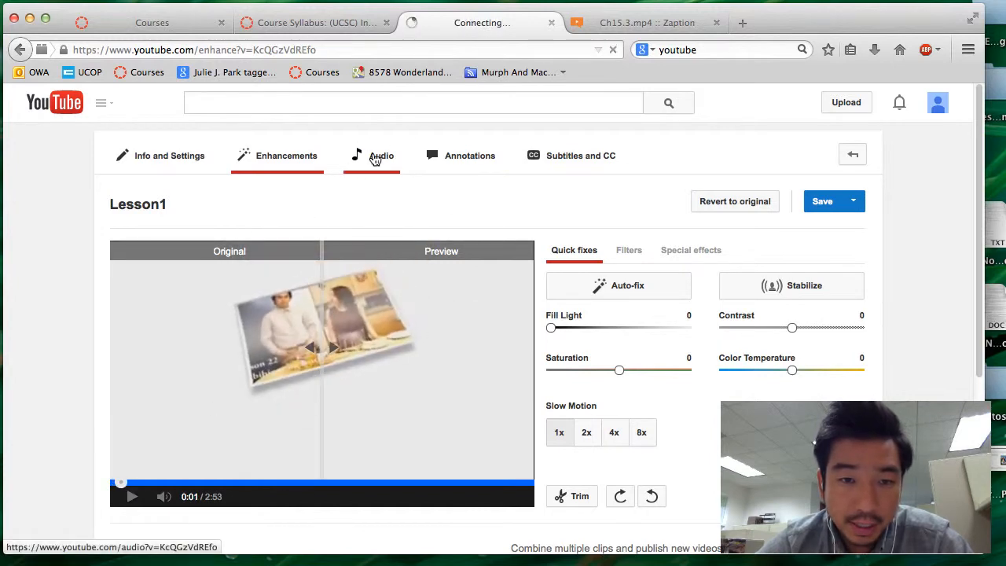
left_click(380, 155)
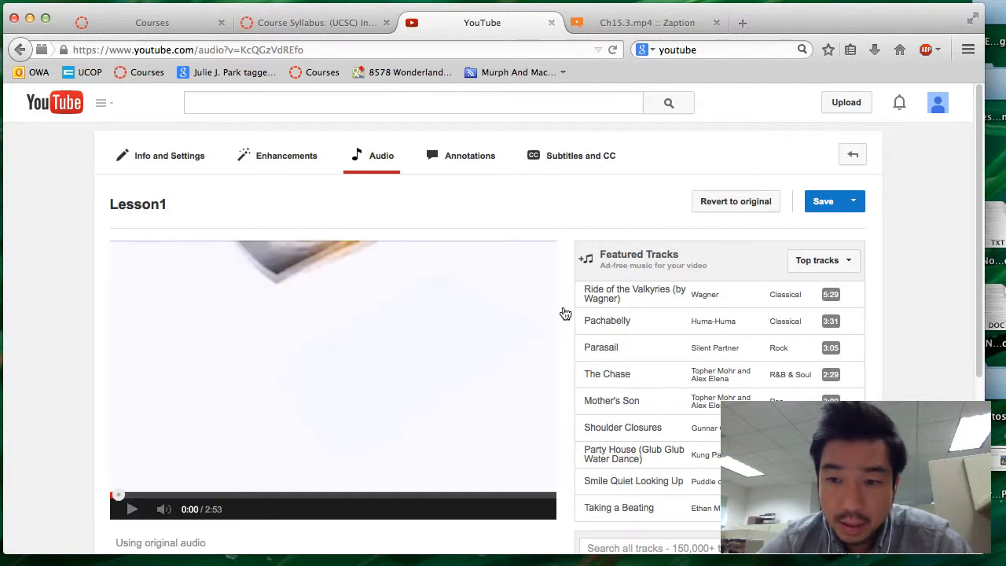
mouse_move(651, 318)
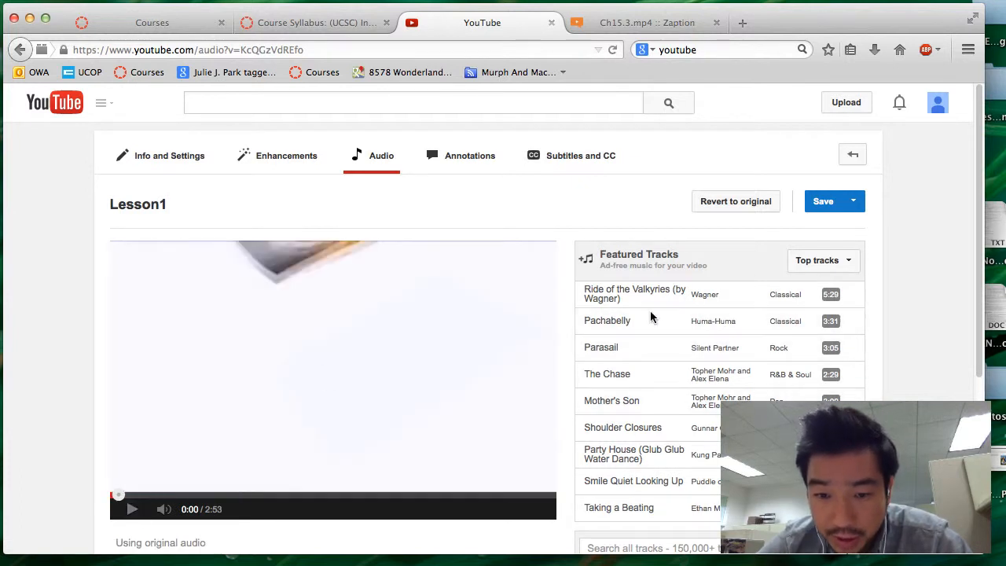
left_click(580, 155)
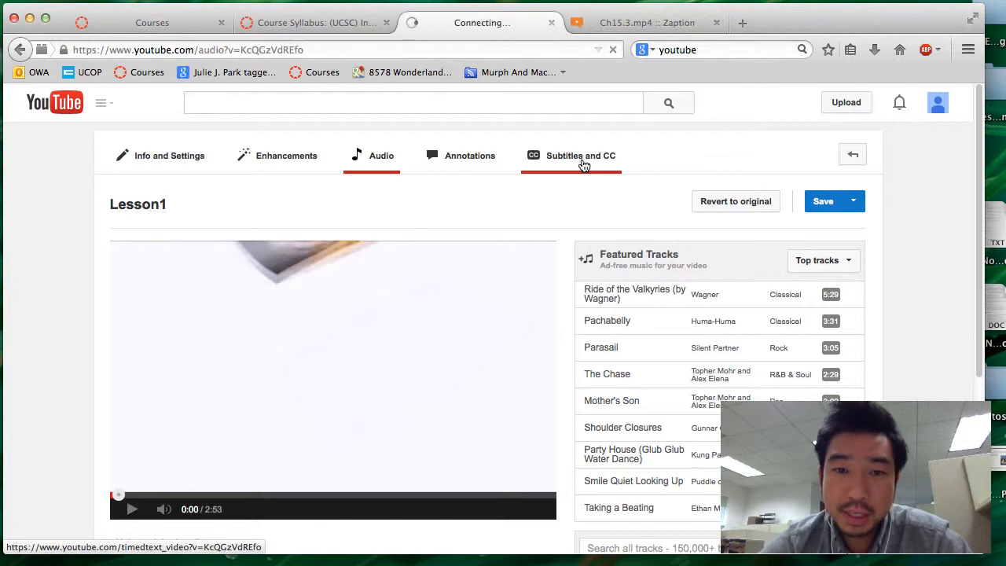
- Add a new Tagalog subtitle track to Lesson1 and place the cursor in its empty editor
left_click(580, 155)
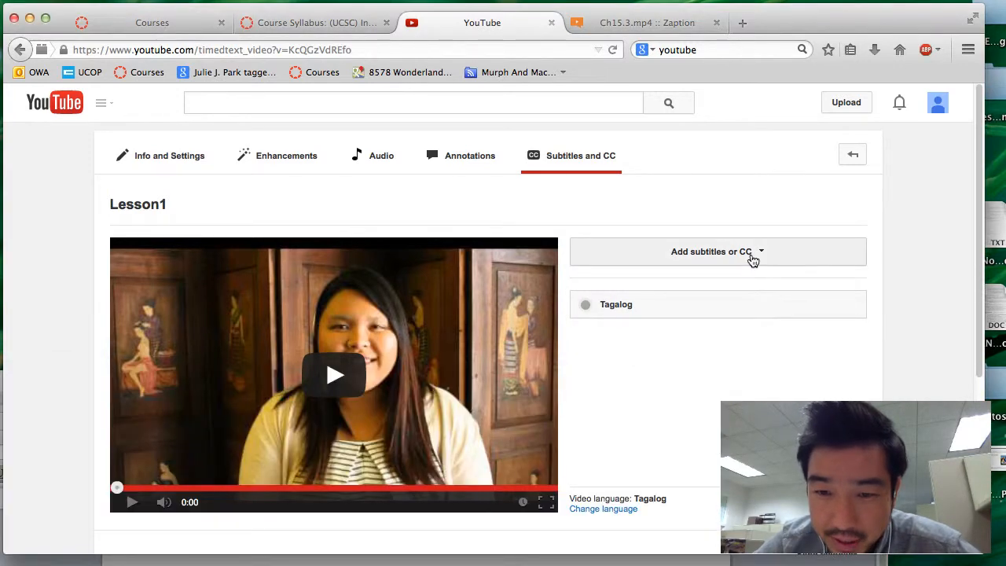
left_click(717, 251)
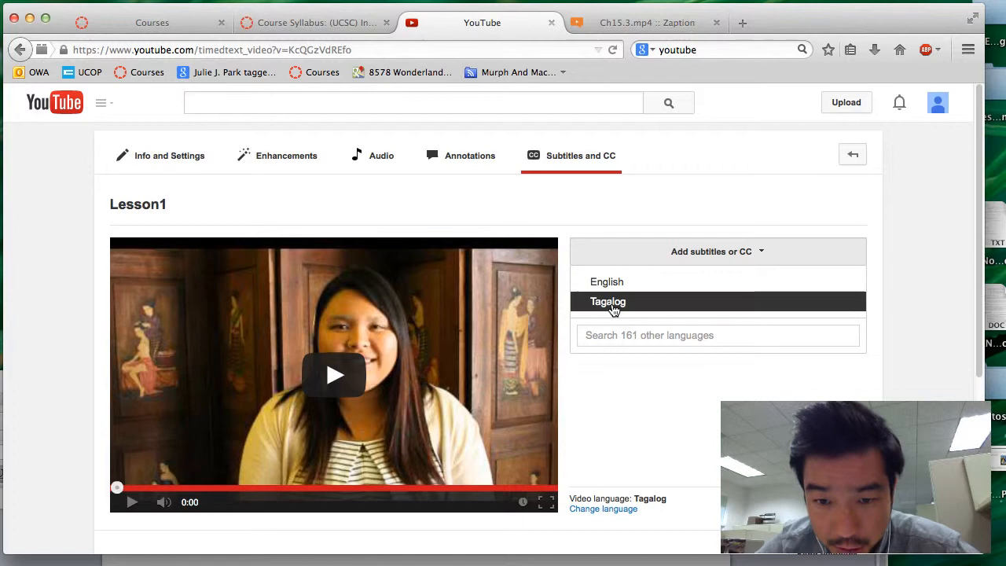
left_click(607, 302)
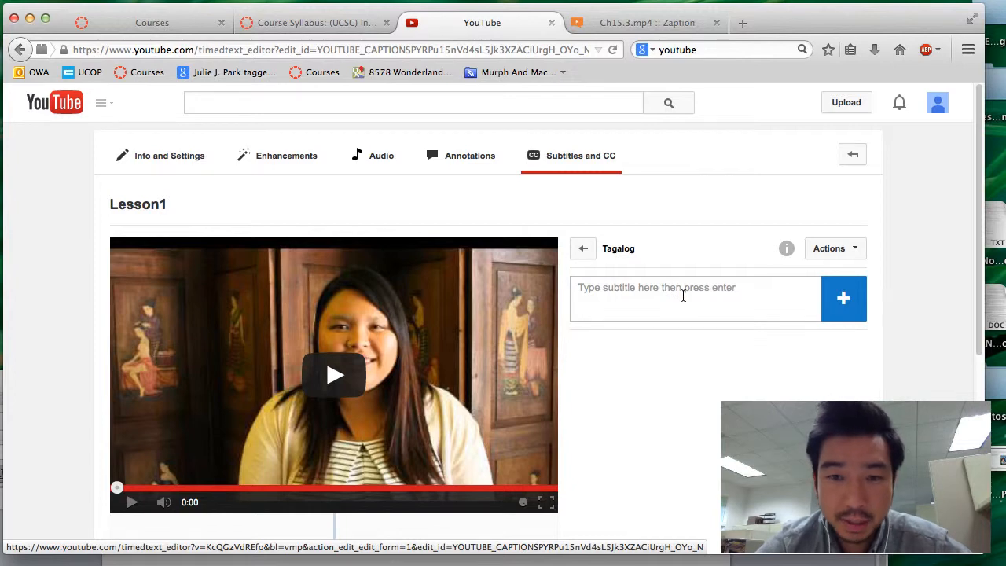
left_click(104, 102)
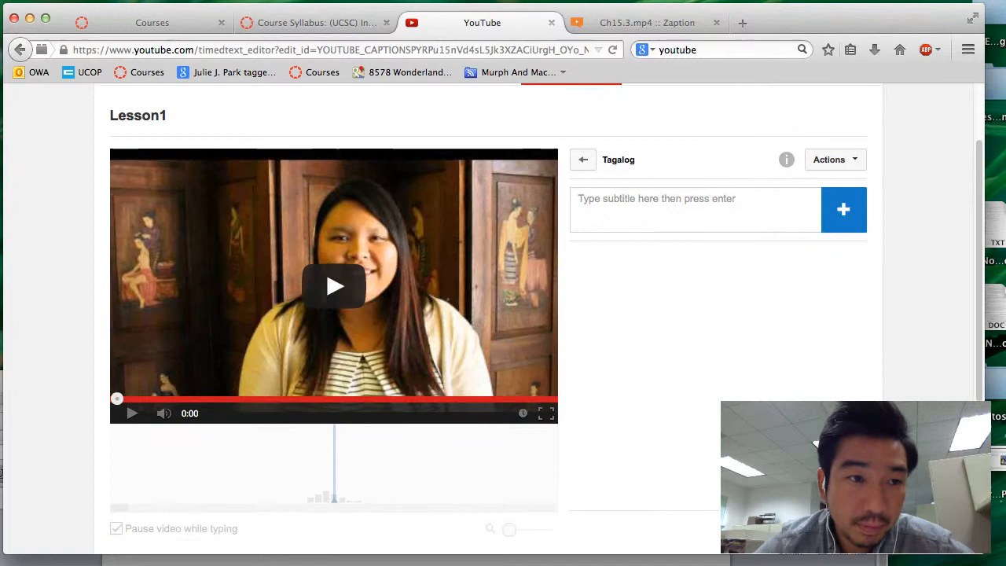
- Go back through history from the Lesson1 subtitle editor to the Video Manager list
left_click(19, 49)
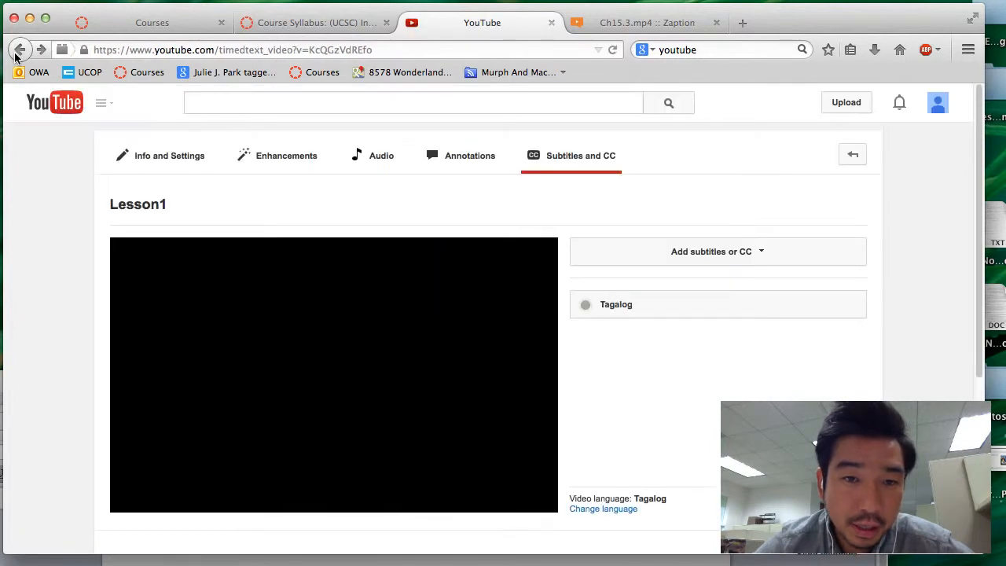
left_click(381, 156)
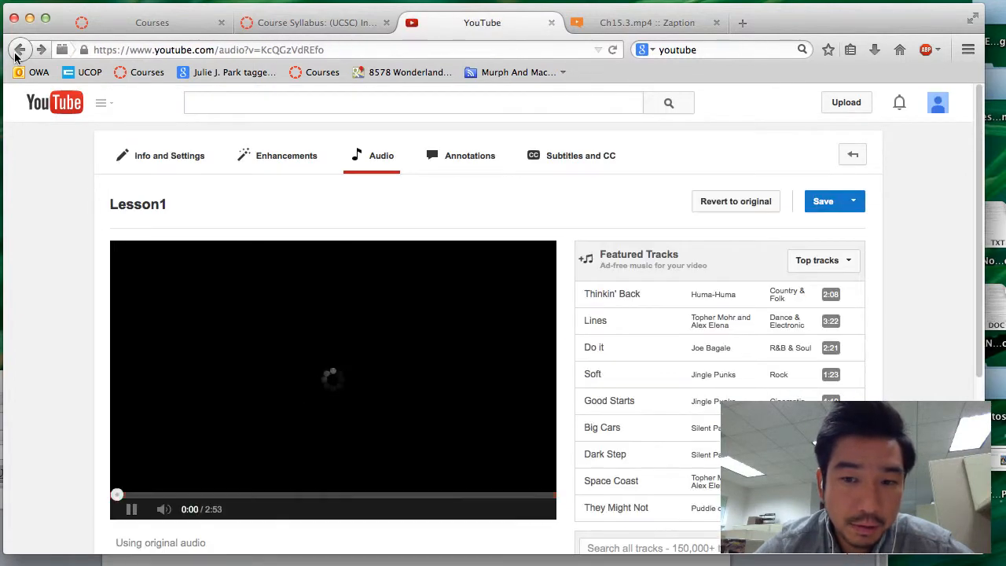
left_click(286, 156)
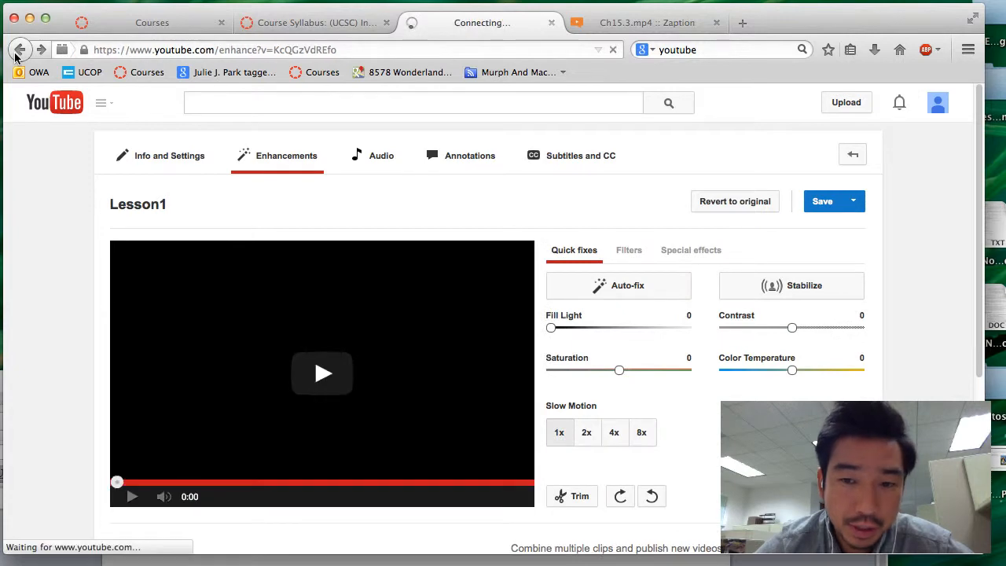
left_click(19, 48)
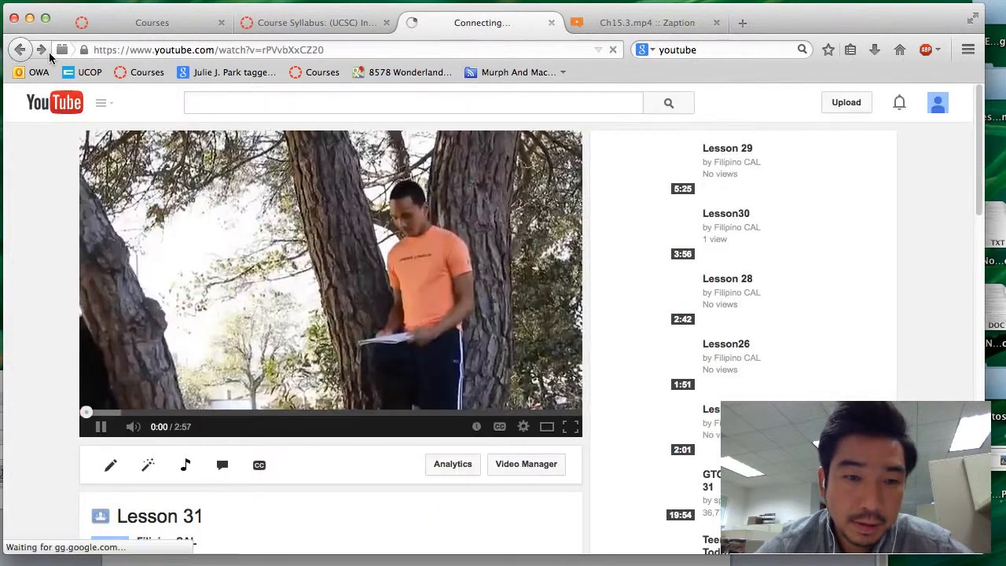
left_click(525, 464)
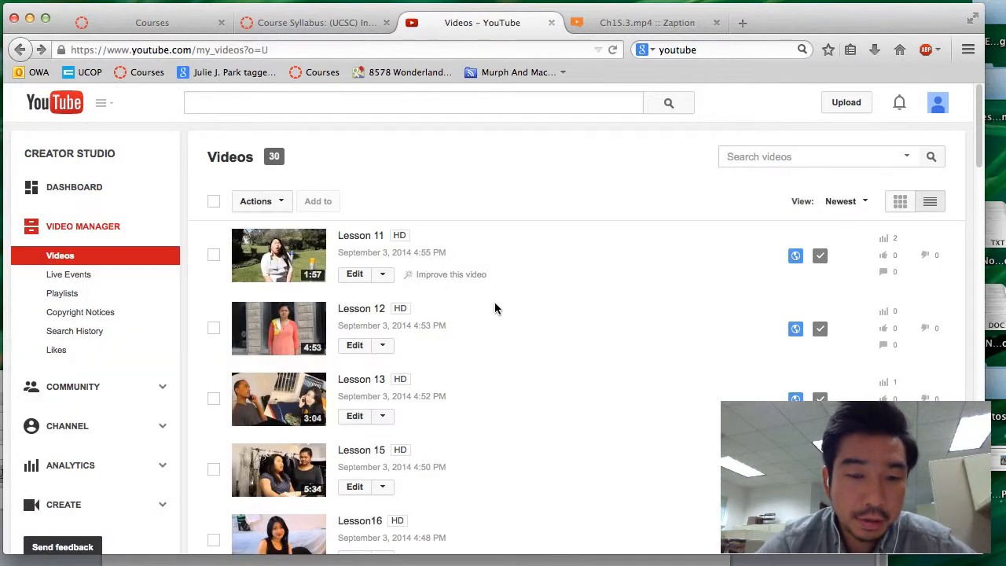
- Briefly play Lesson 13 from its watch page, then return to Video Manager
scroll("down", 3)
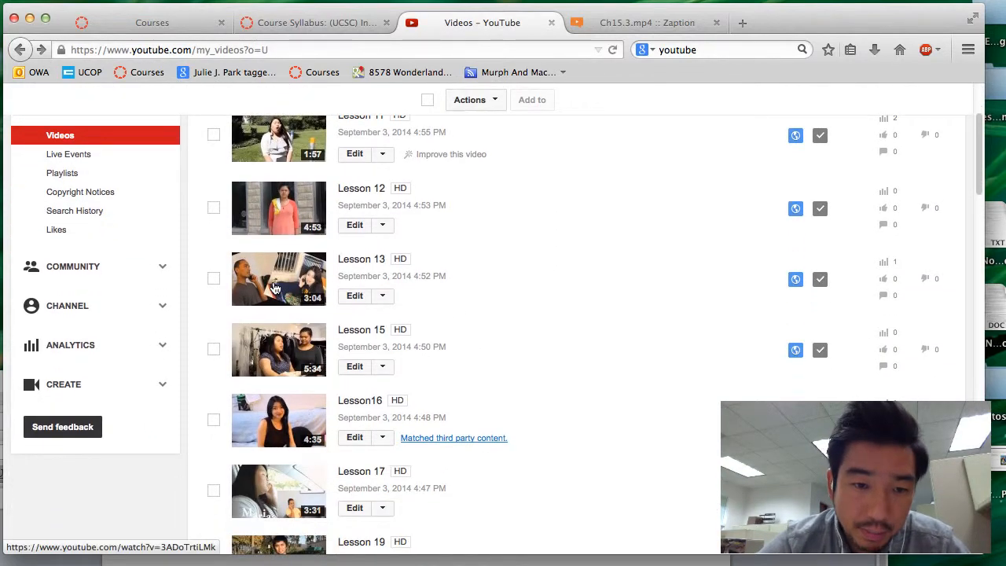
left_click(278, 280)
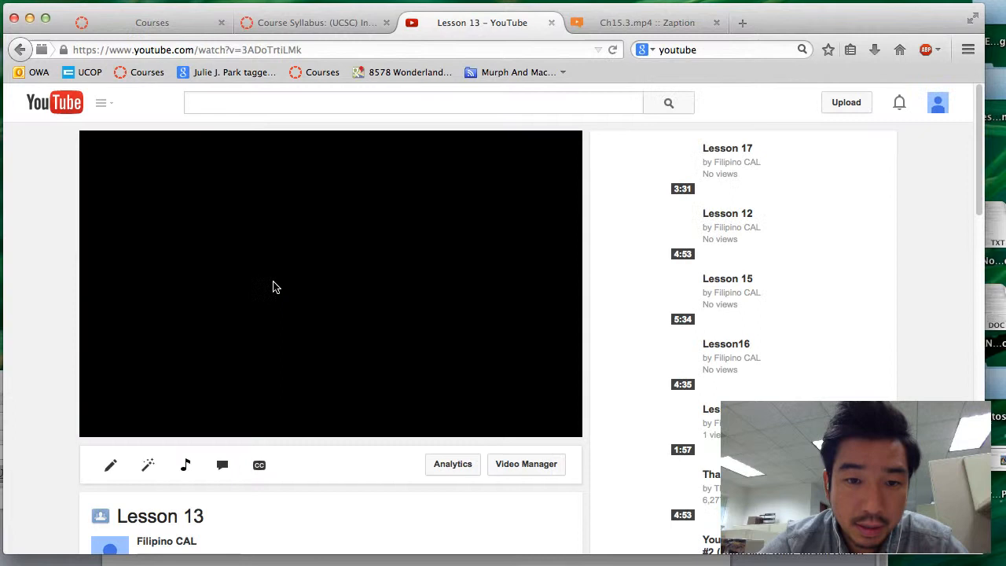
left_click(330, 283)
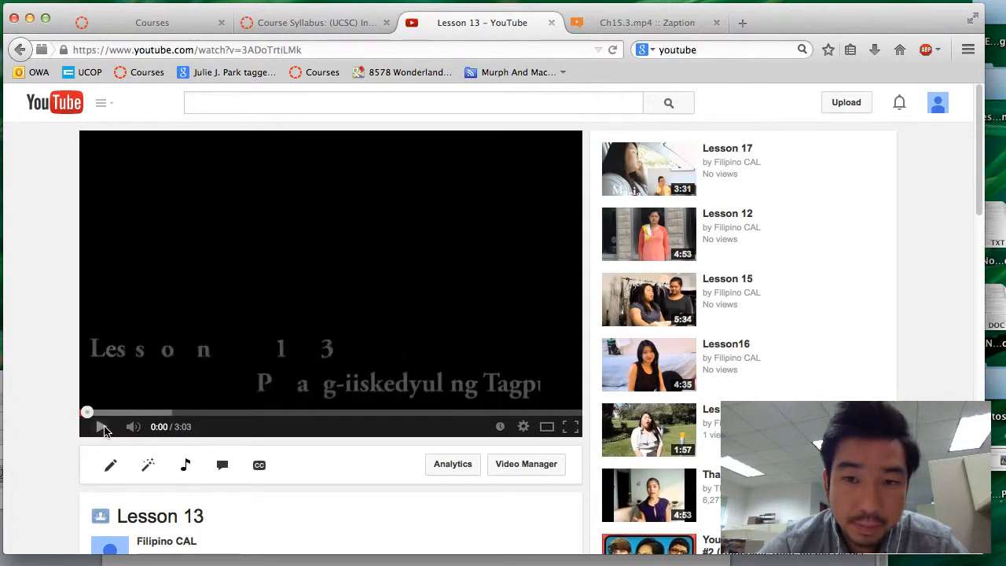
scroll("down", 3)
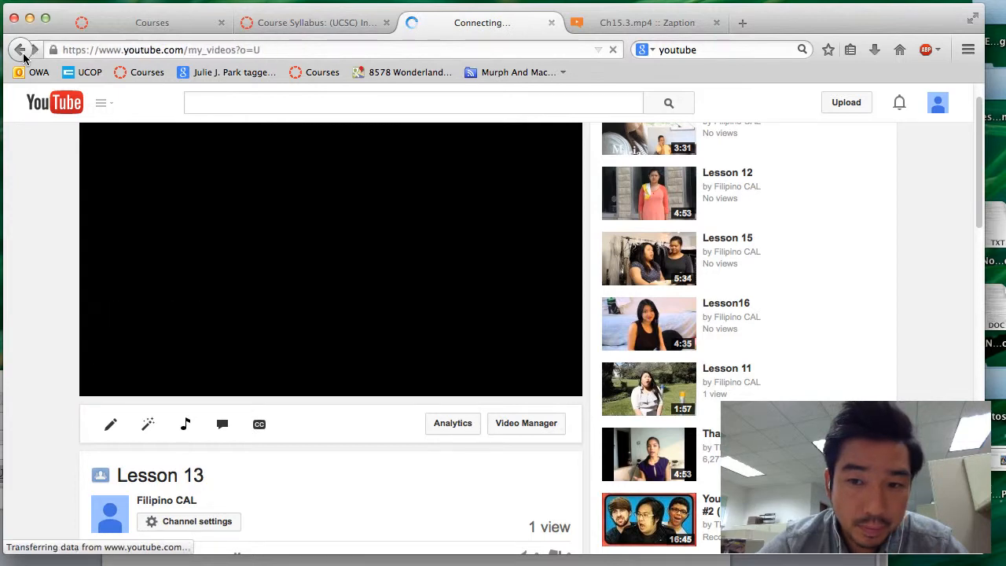
left_click(525, 423)
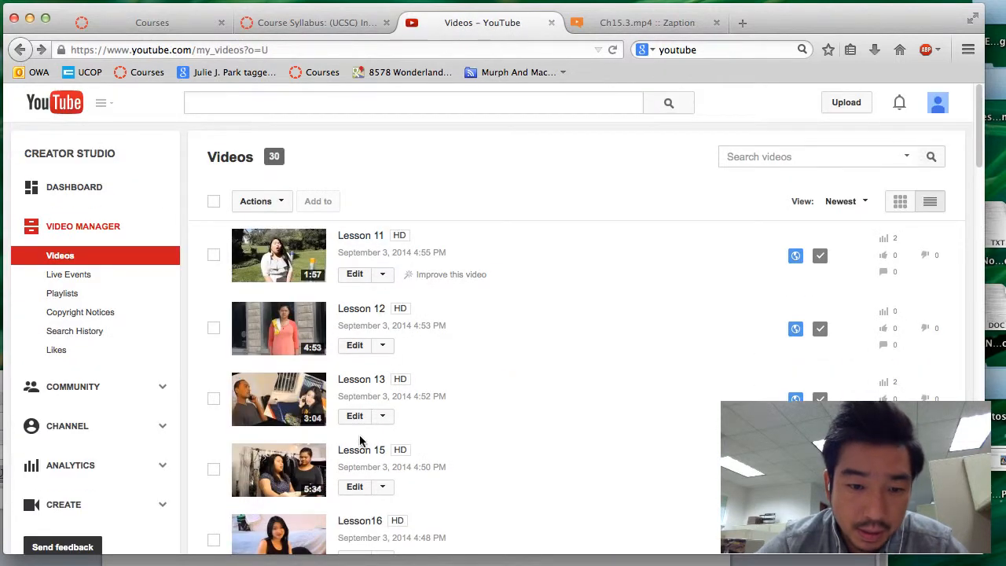
- Edit Lesson 13 and go to its Subtitles and CC section
left_click(355, 415)
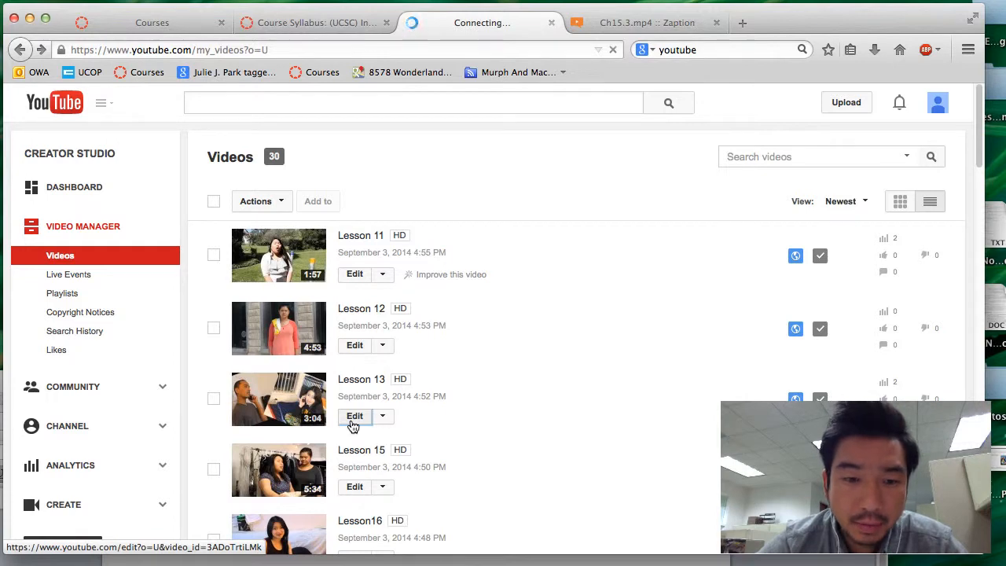
left_click(355, 415)
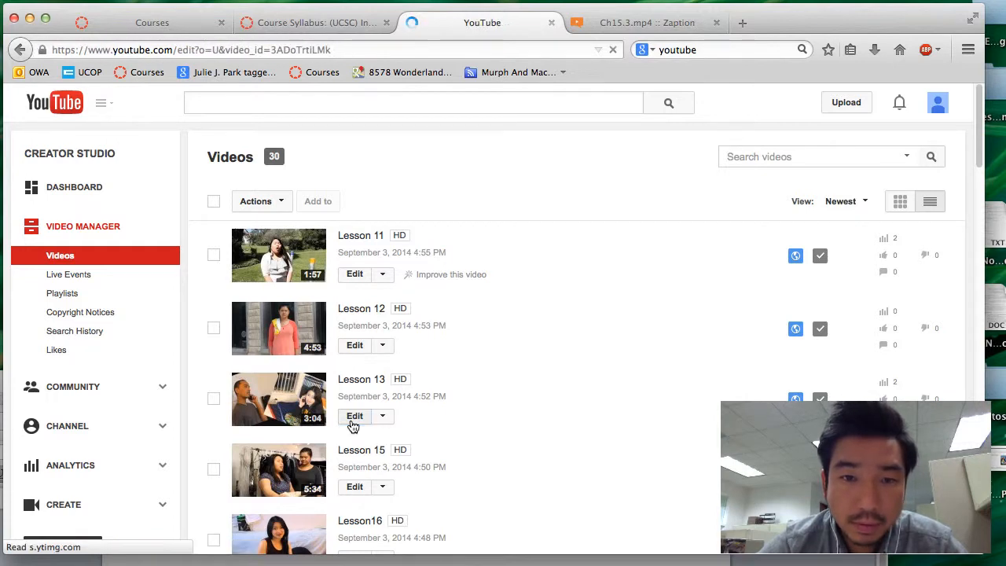
left_click(355, 415)
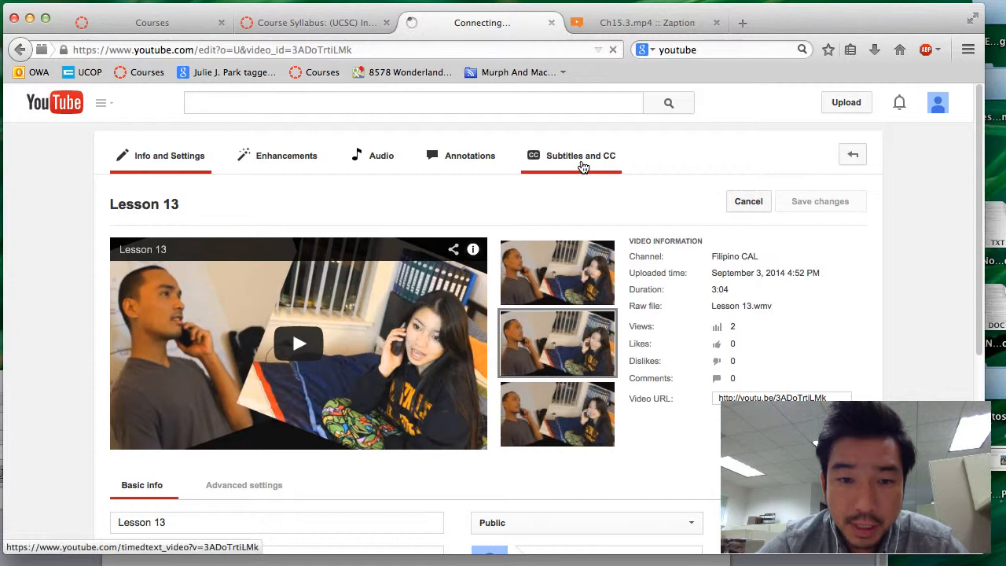
left_click(580, 155)
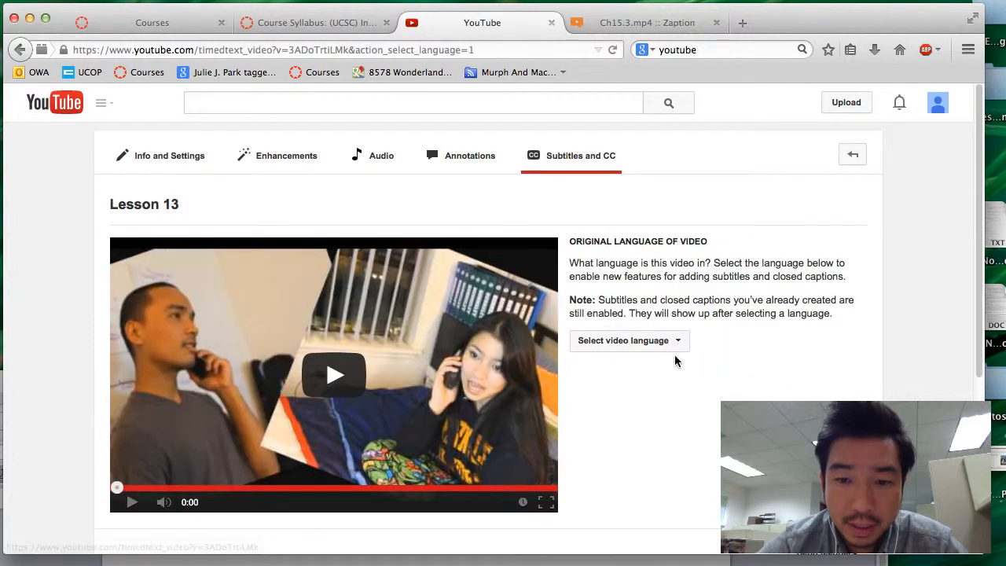
- Search 'tagalog' and set Tagalog as Lesson 13's video language
left_click(629, 339)
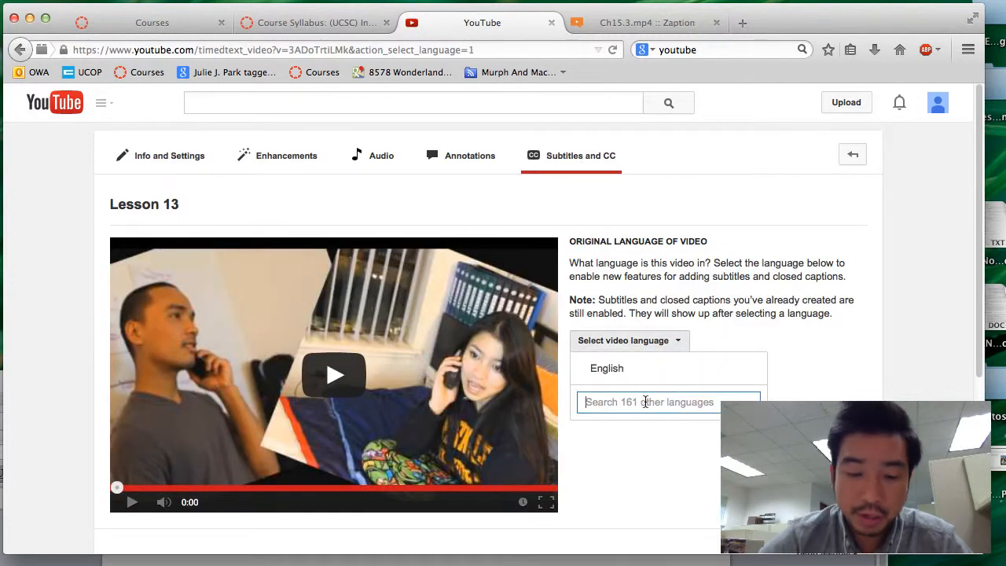
type("taga")
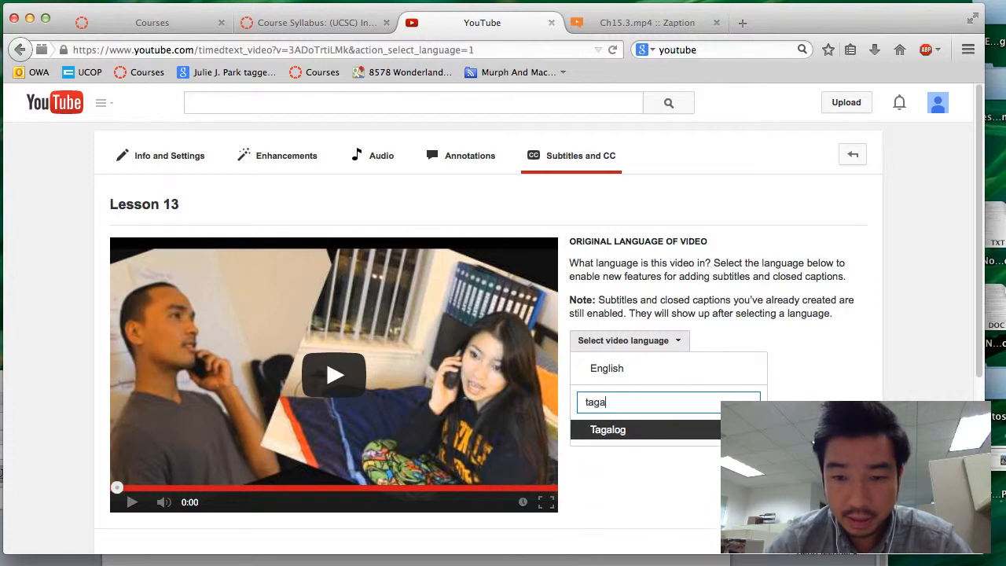
type("log")
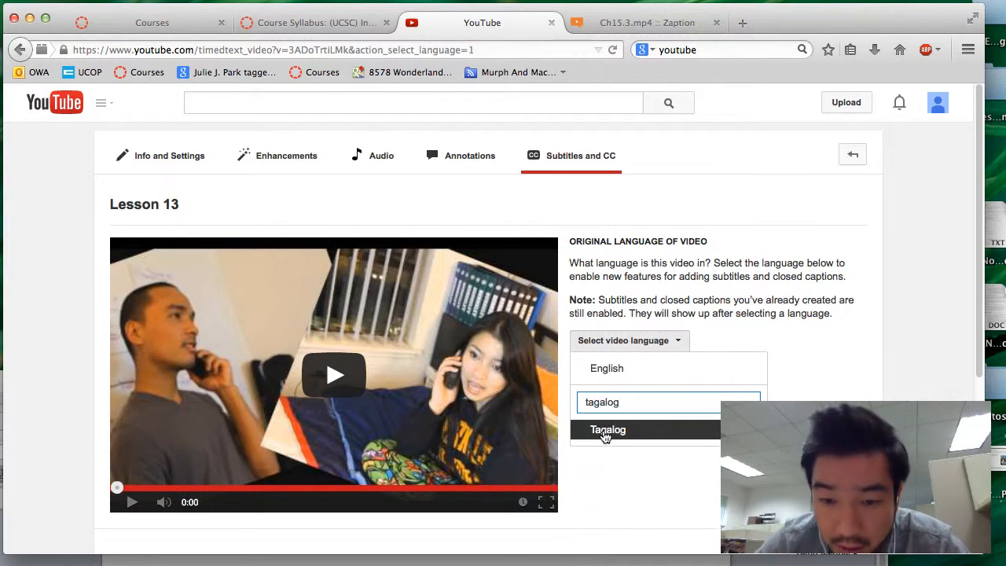
left_click(606, 430)
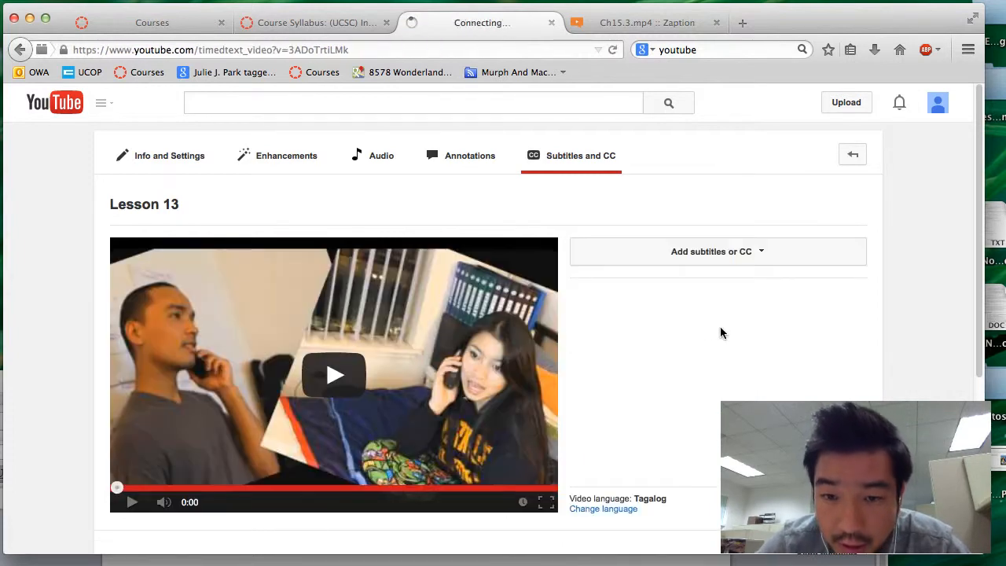
- Begin adding new subtitles and choose Tagalog, revealing the Select Method options
left_click(717, 252)
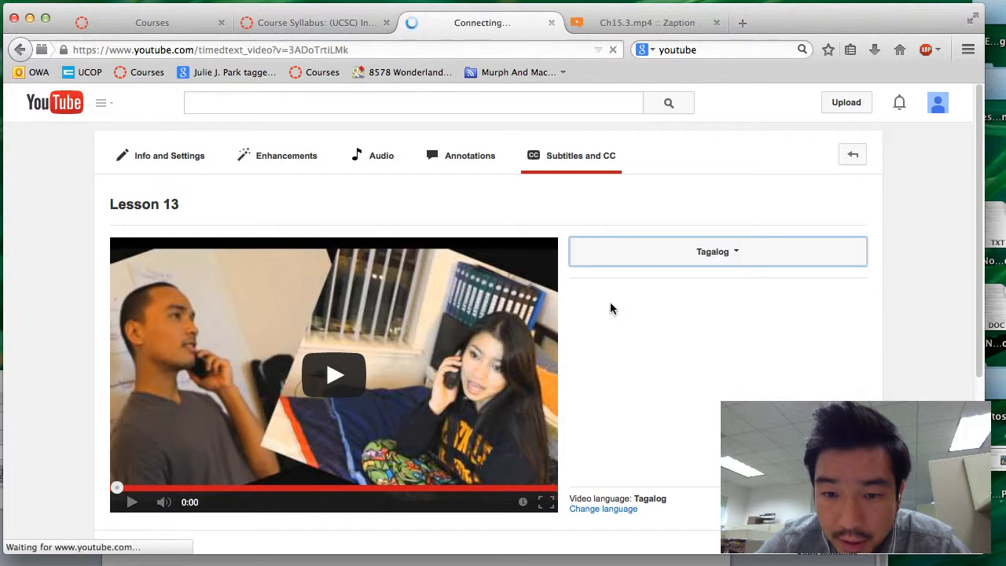
left_click(717, 252)
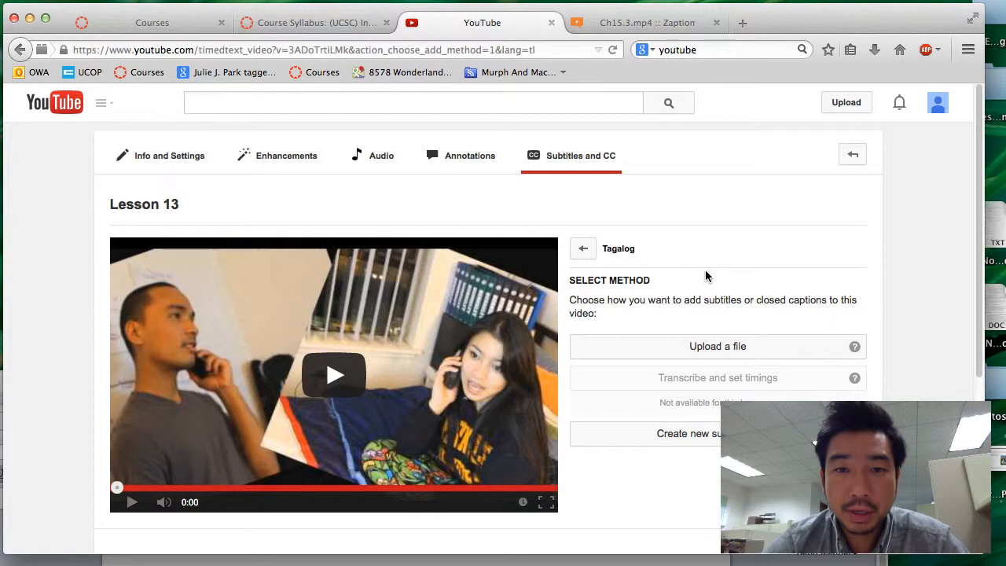
mouse_move(717, 346)
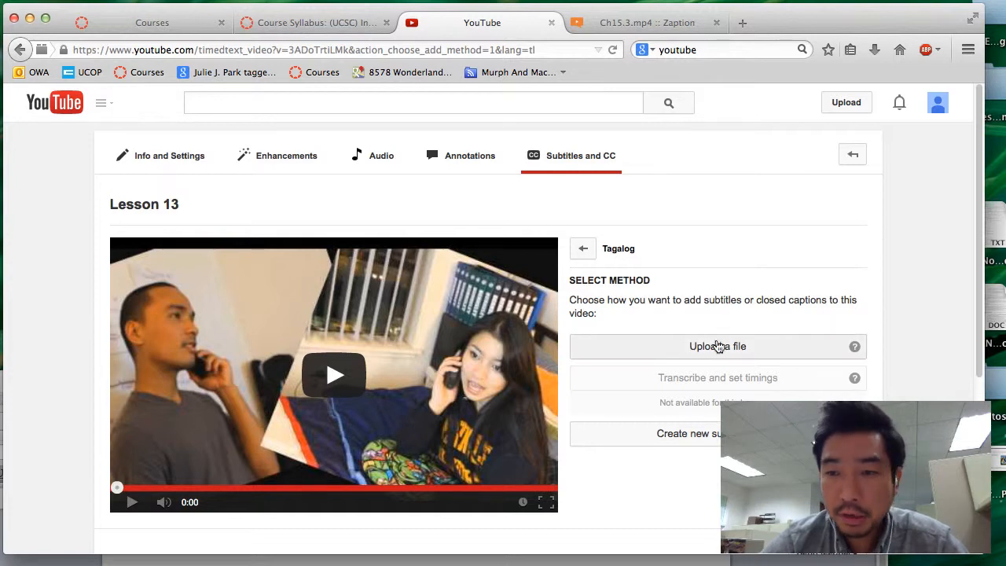